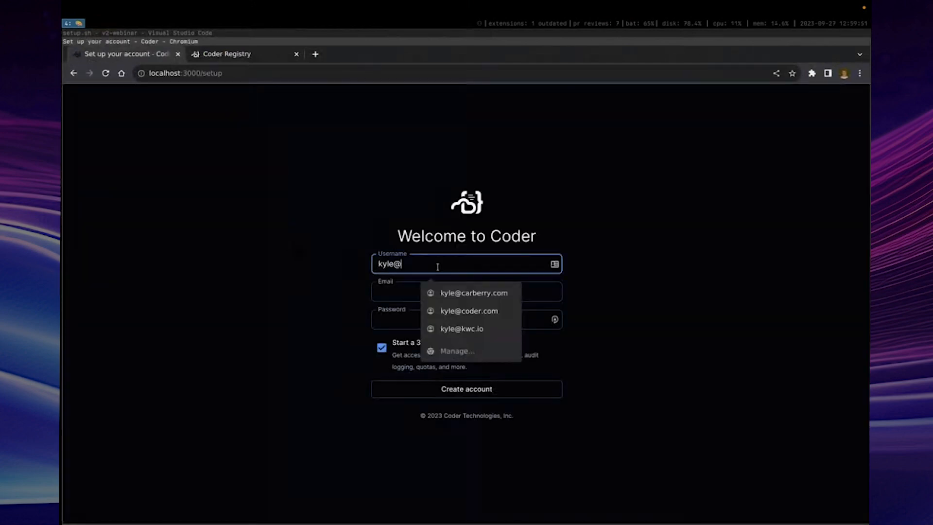
left_click(469, 310)
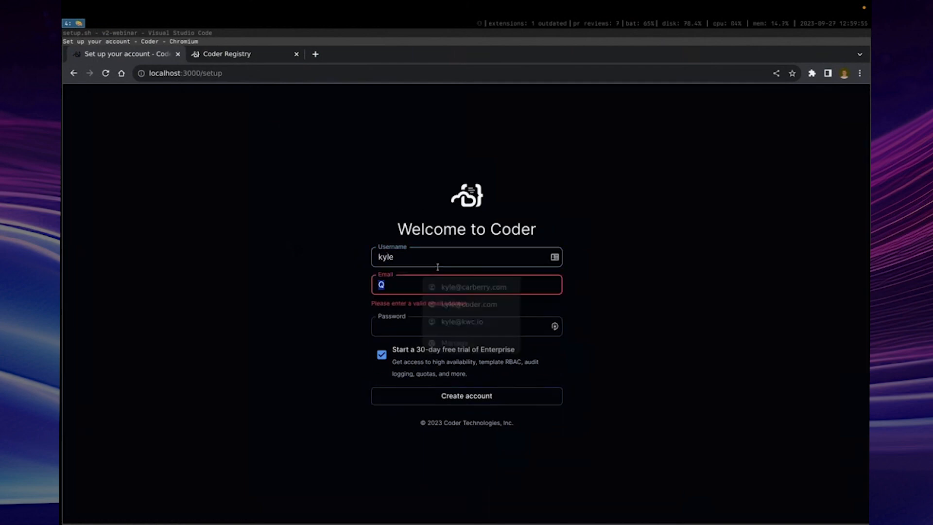
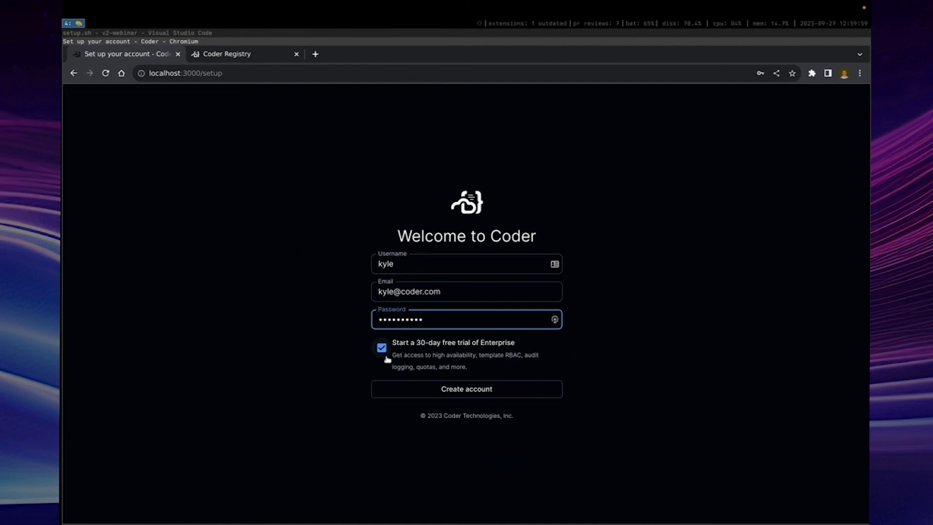
left_click(466, 389)
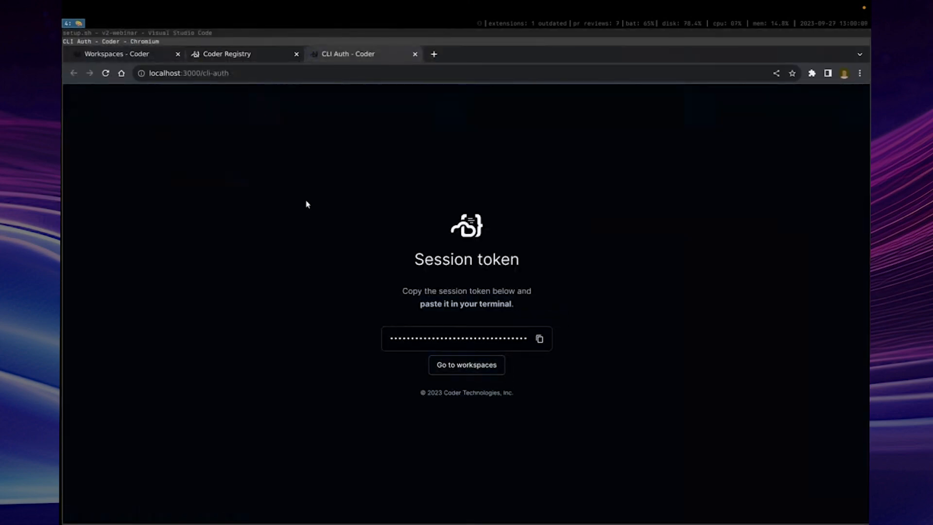
Log the CLI into Coder with coder login and the pasted session token.
left_click(414, 53)
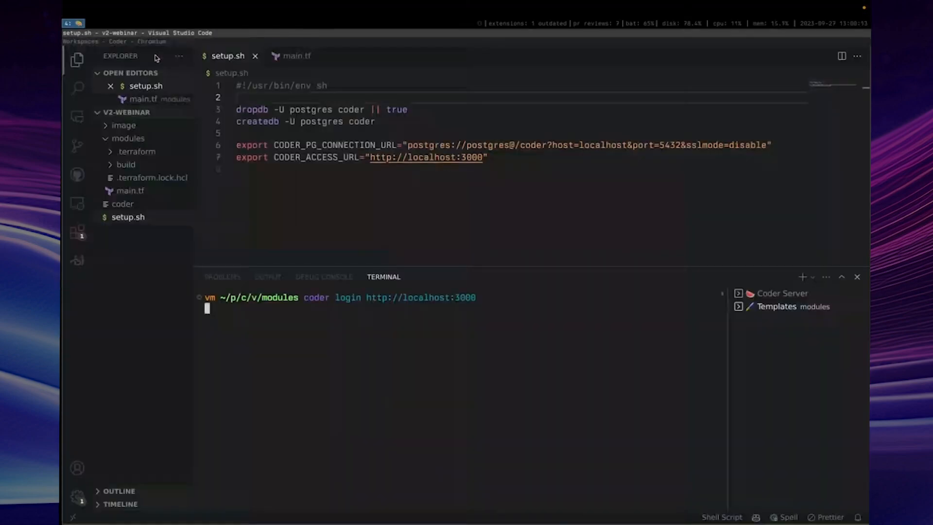
key("Return")
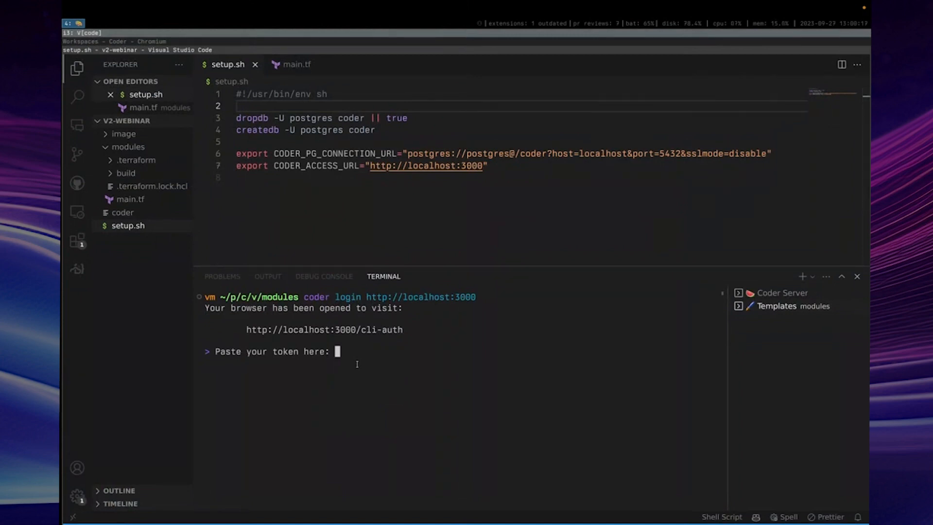
key("Return")
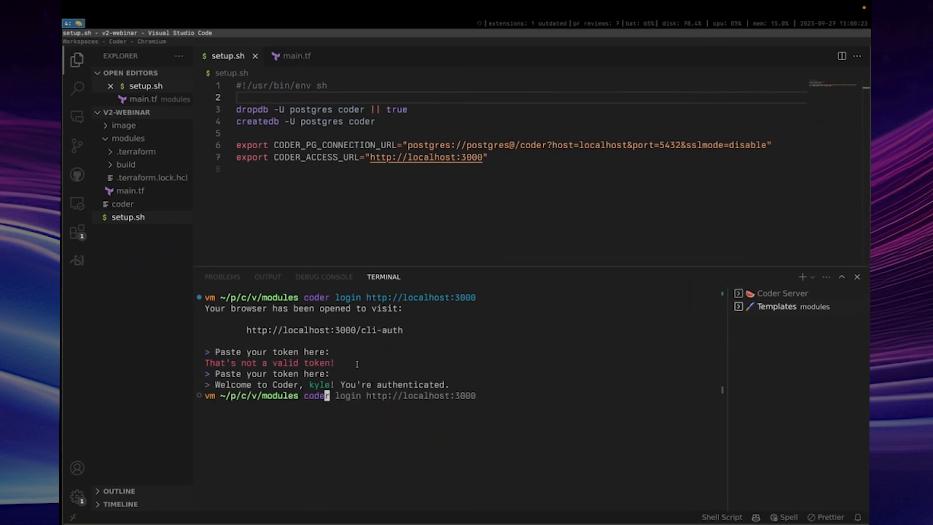
Create the modules template with coder templates create, answering yes twice.
key("Return")
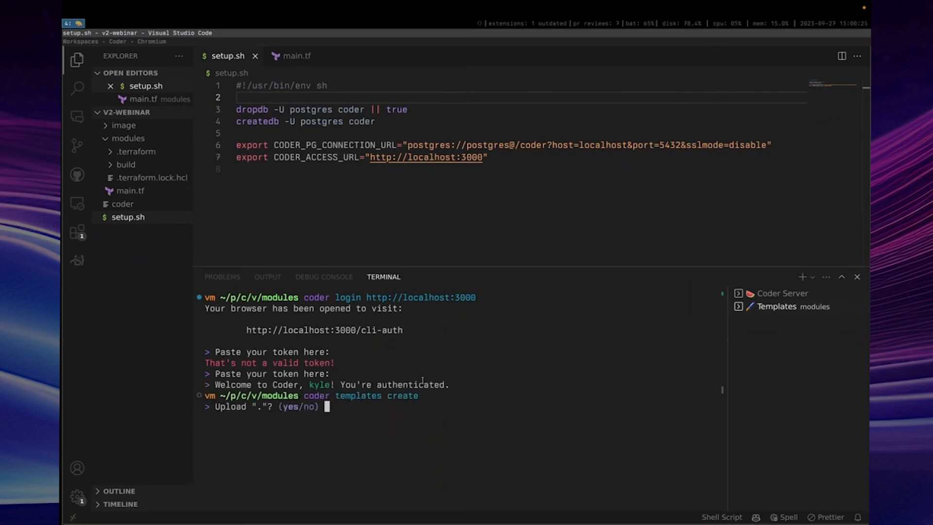
type("yes")
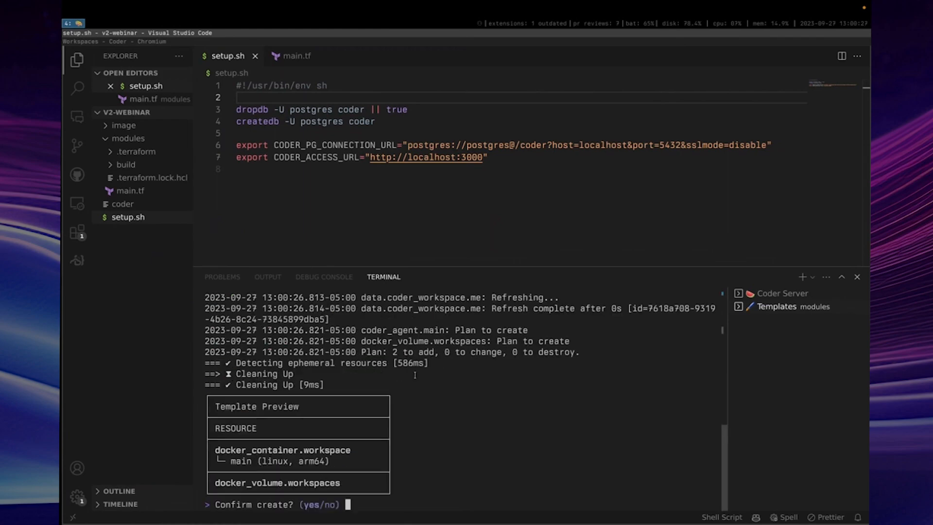
type("yes")
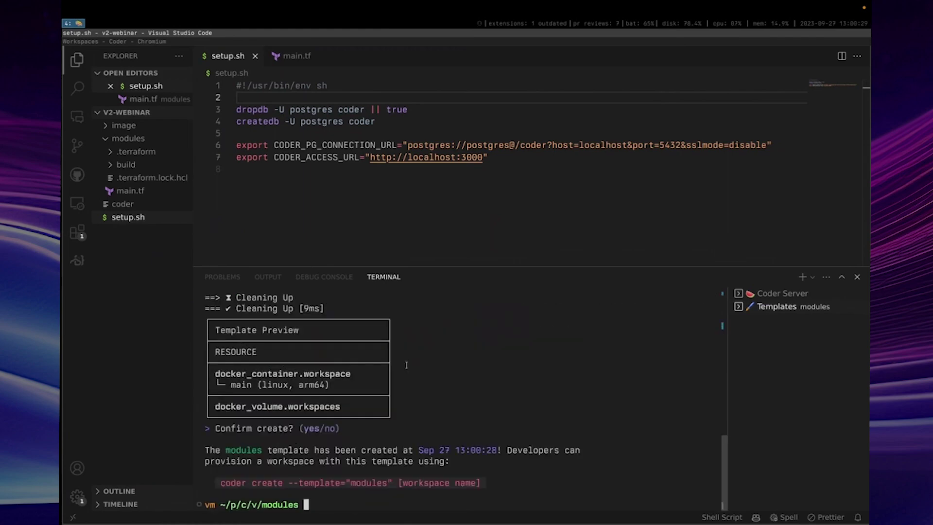
Read through the agent and docker_container resources in main.tf.
left_click(296, 56)
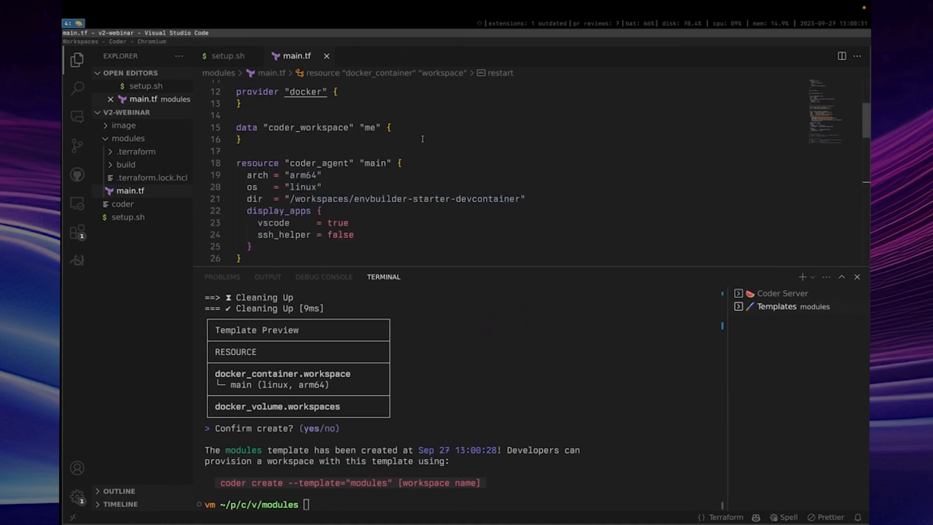
scroll("up", 3)
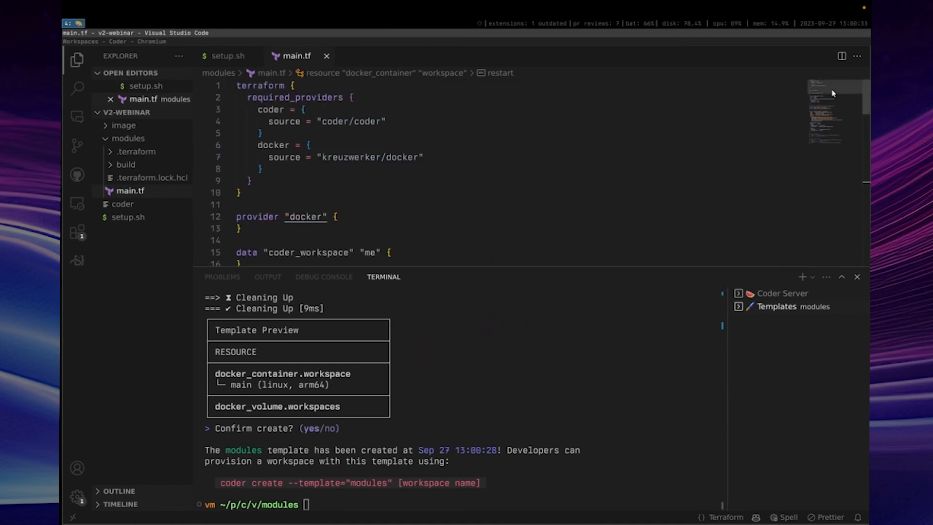
scroll("down", 3)
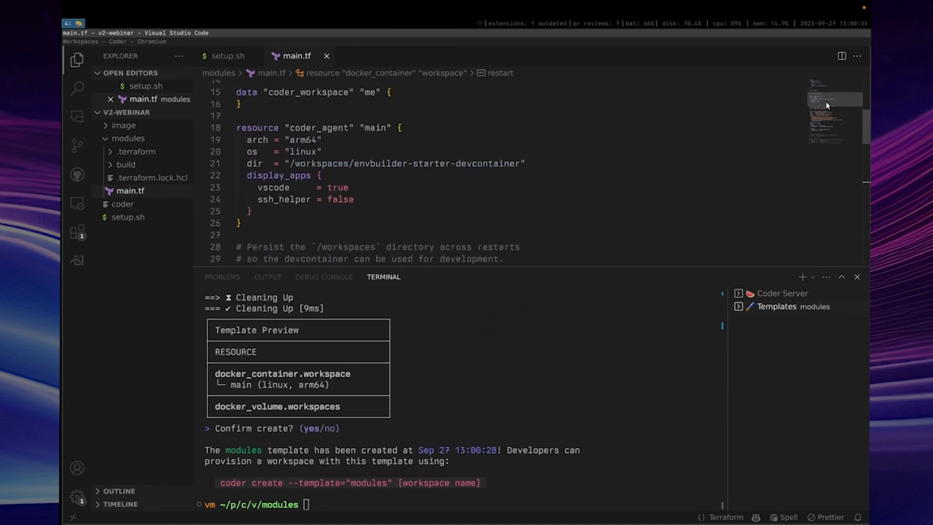
scroll("down", 3)
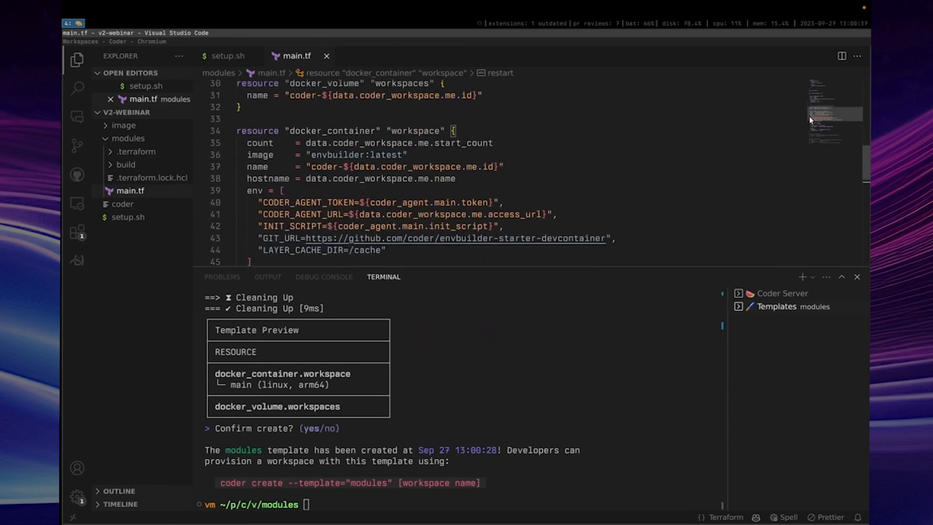
scroll("down", 3)
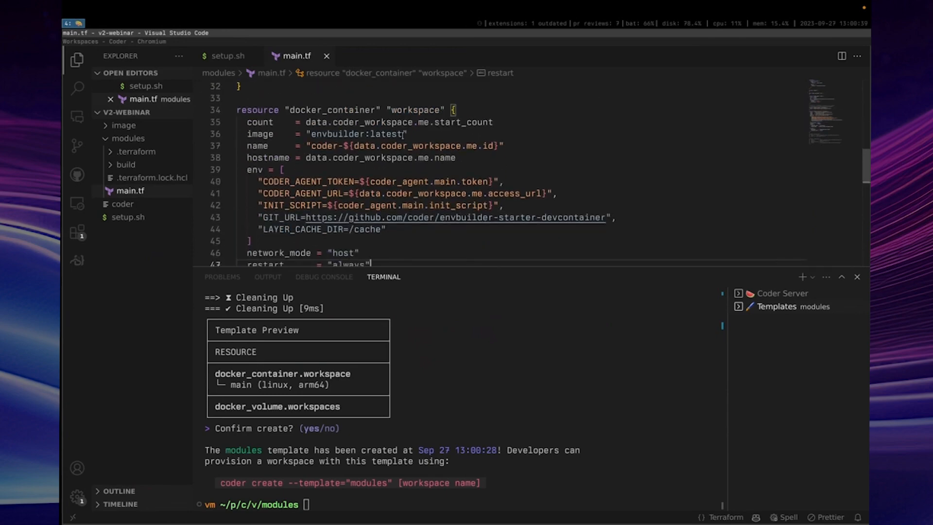
double_click(355, 135)
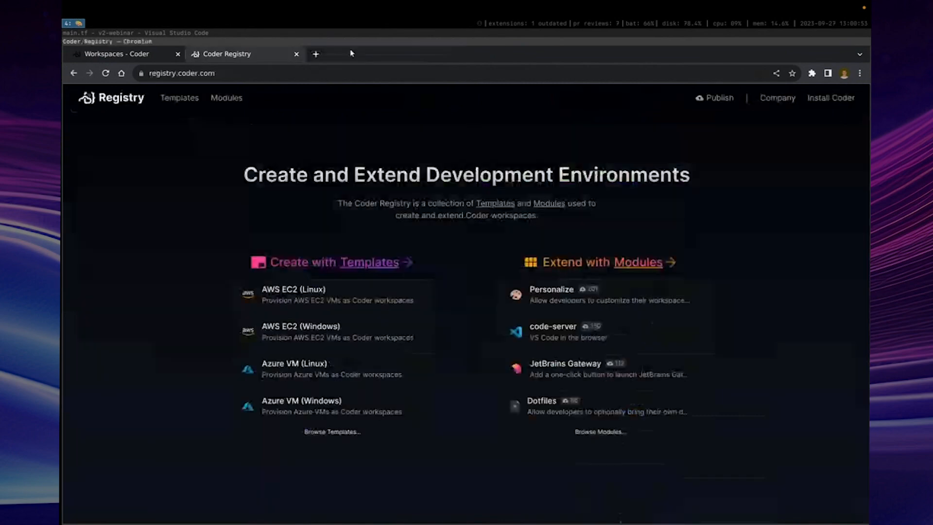
Create the demo workspace from the modules template and scroll through its envbuilder logs.
left_click(117, 54)
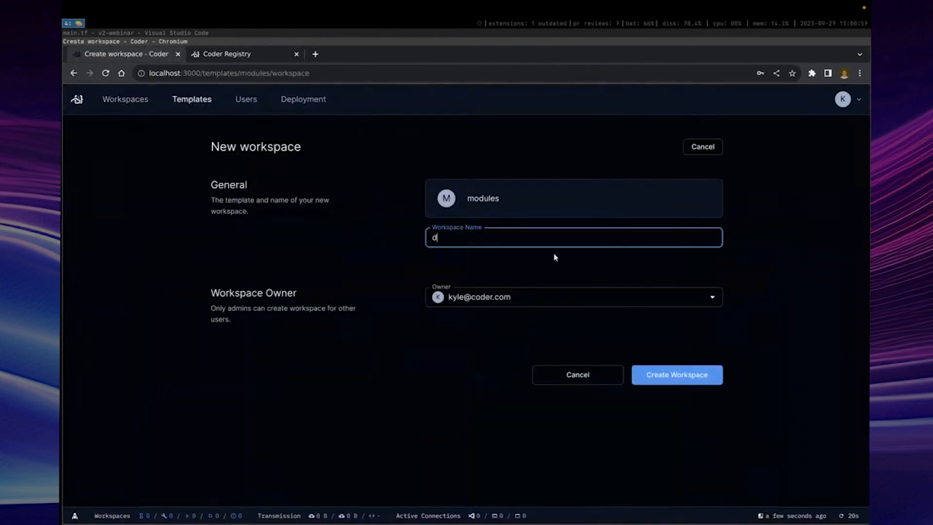
left_click(676, 374)
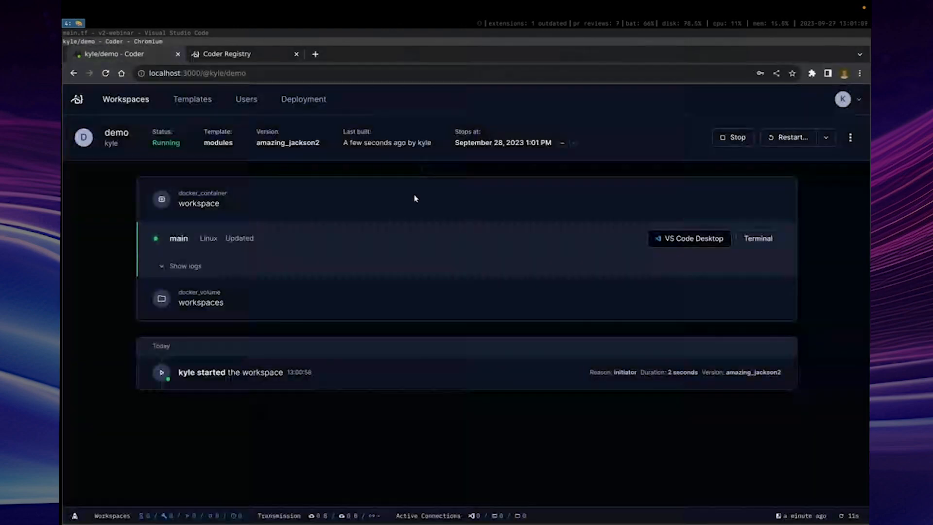
left_click(185, 266)
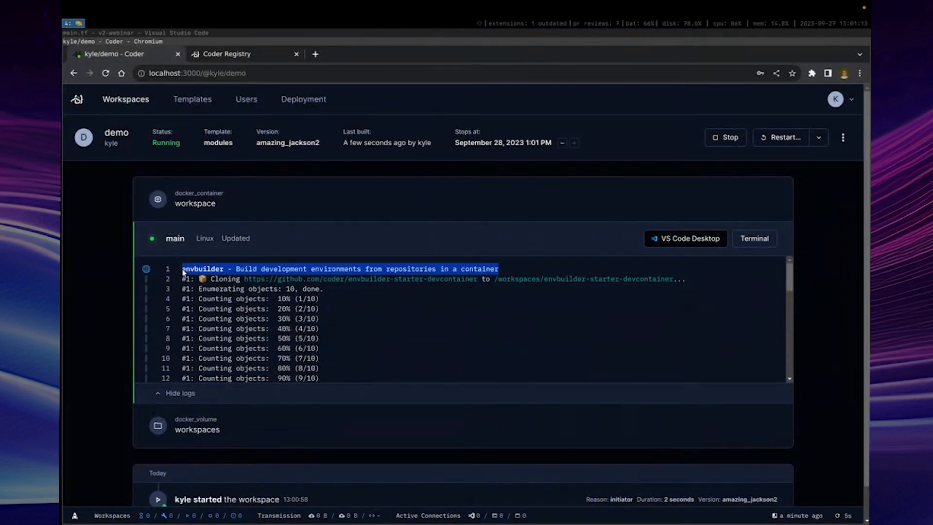
scroll("down", 3)
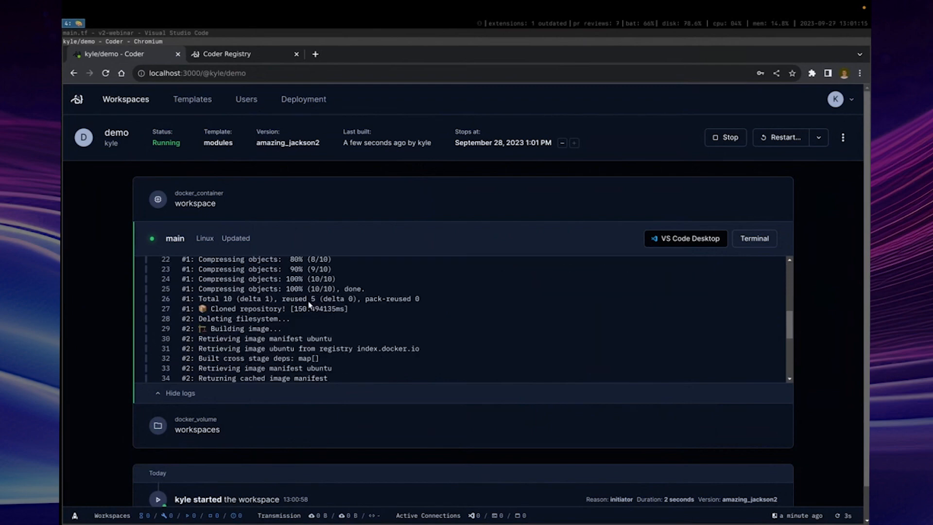
scroll("down", 3)
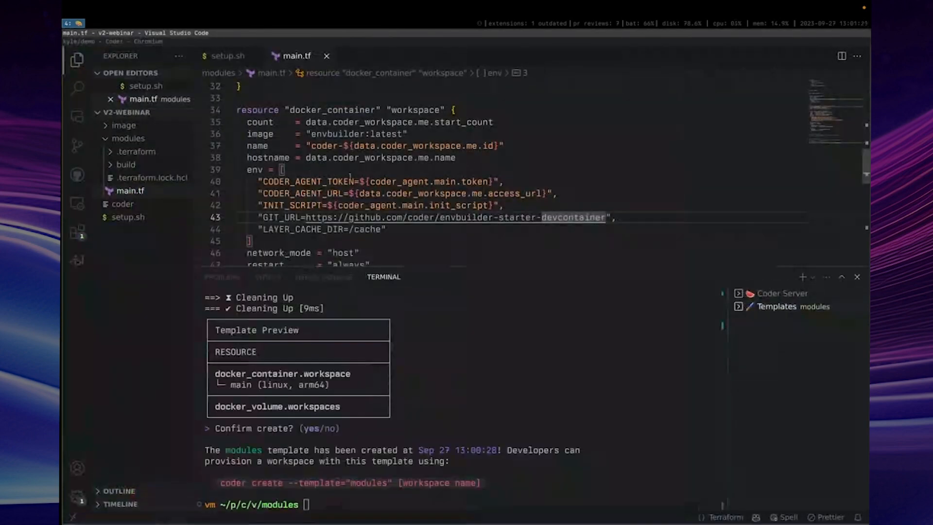
scroll("down", 3)
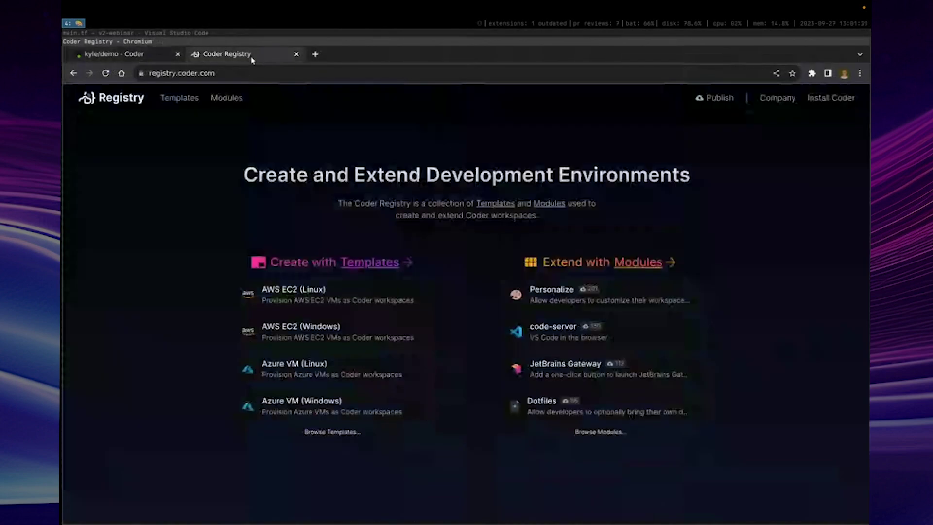
mouse_move(637, 262)
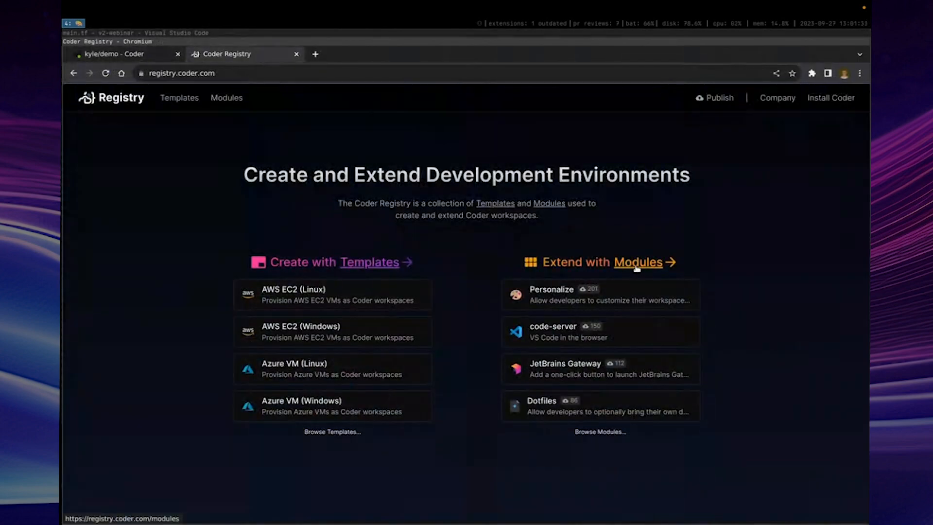
Browse the registry's module list, briefly checking the running demo workspace.
left_click(637, 261)
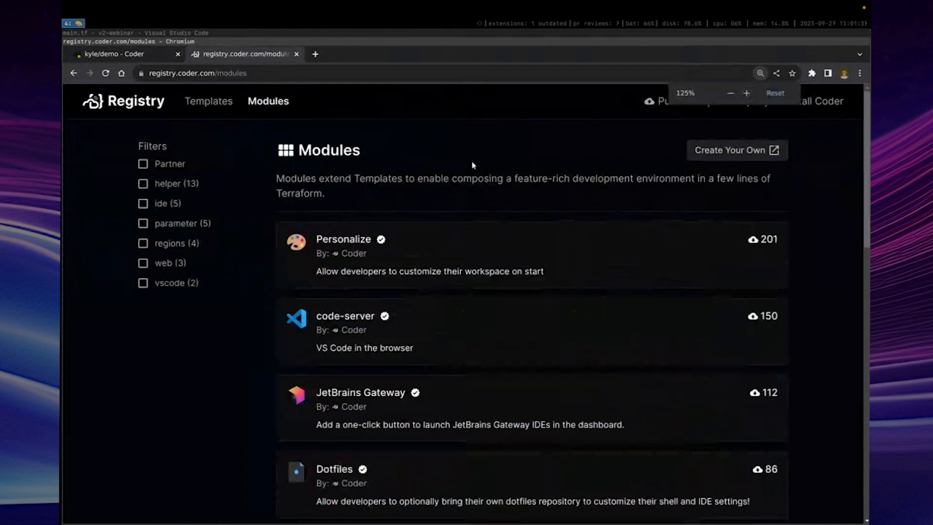
scroll("down", 3)
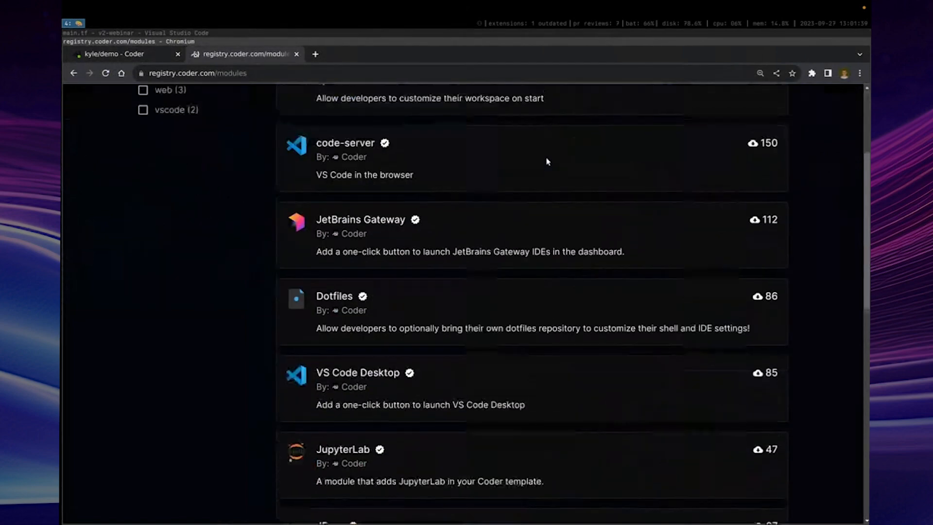
scroll("up", 3)
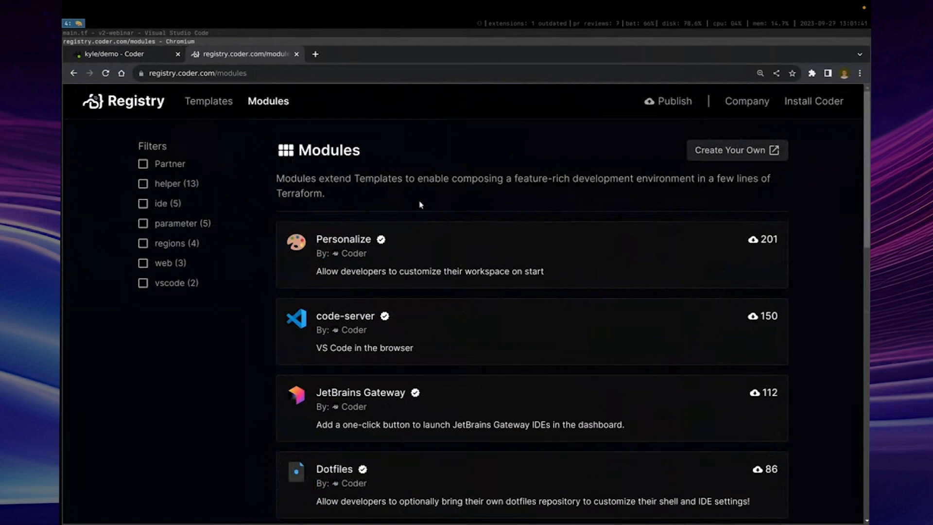
mouse_move(792, 216)
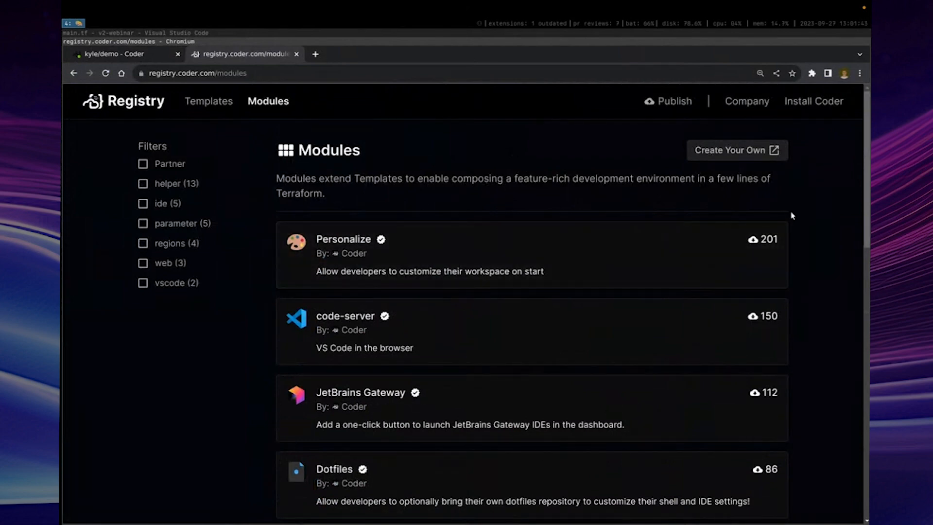
mouse_move(748, 267)
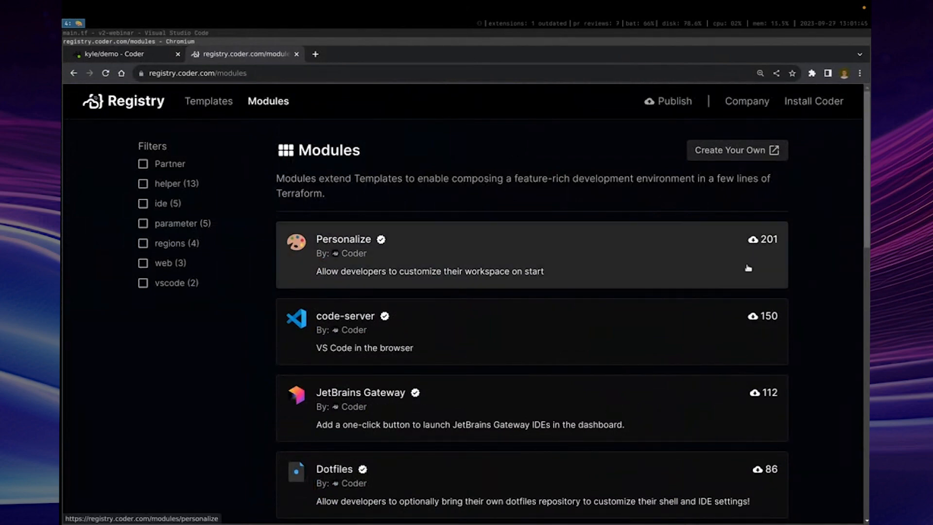
mouse_move(751, 355)
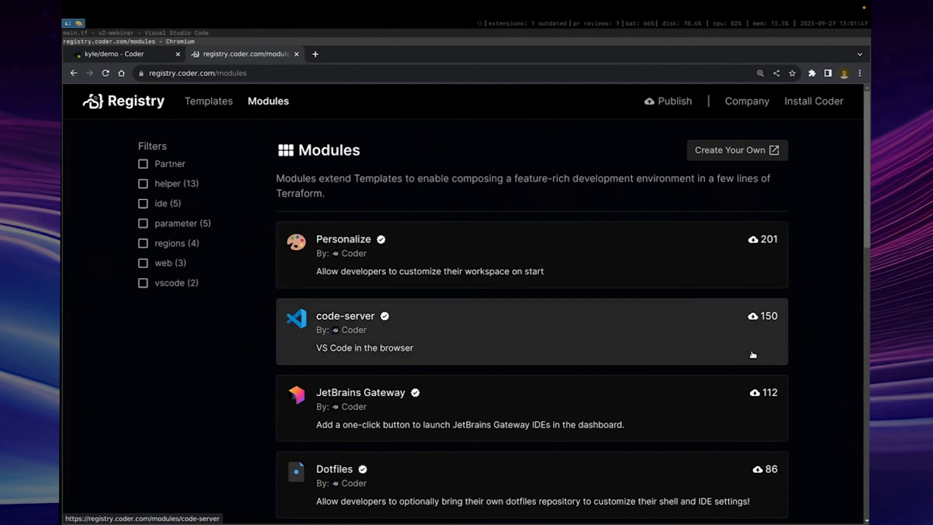
mouse_move(827, 299)
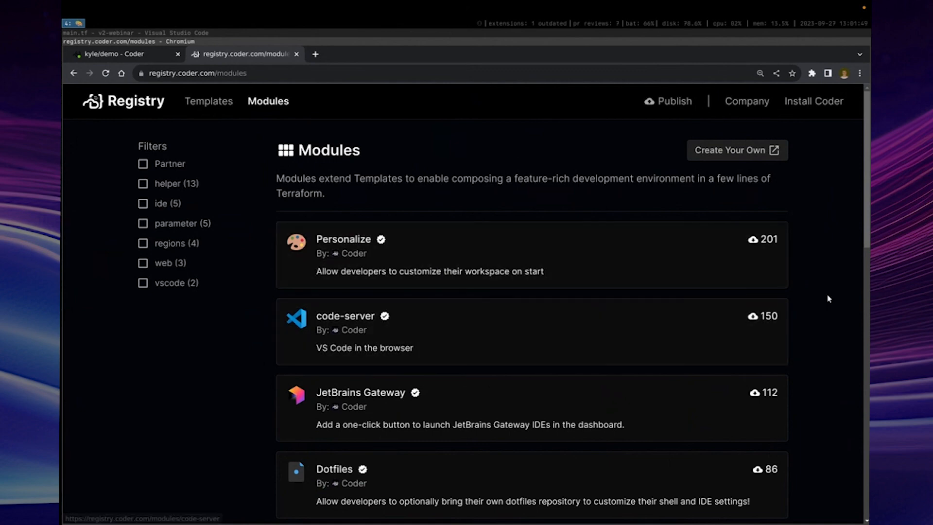
left_click(119, 54)
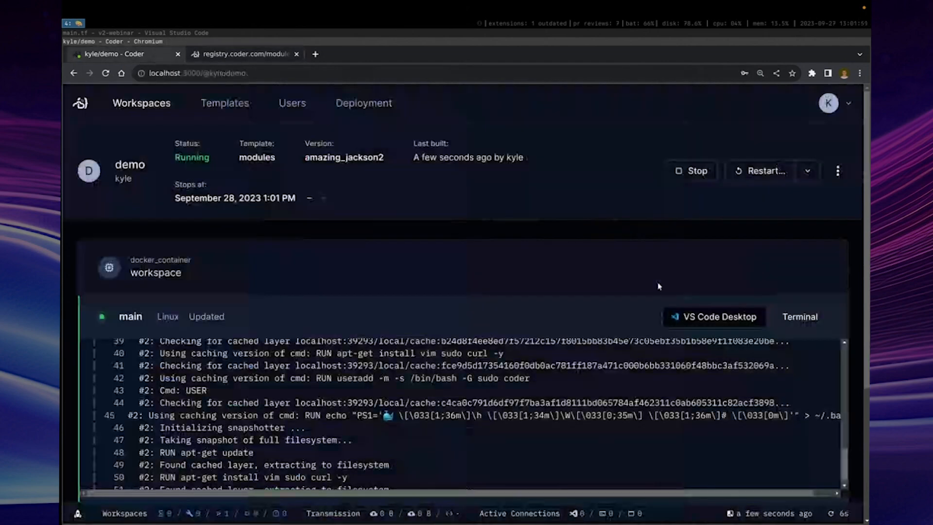
left_click(244, 53)
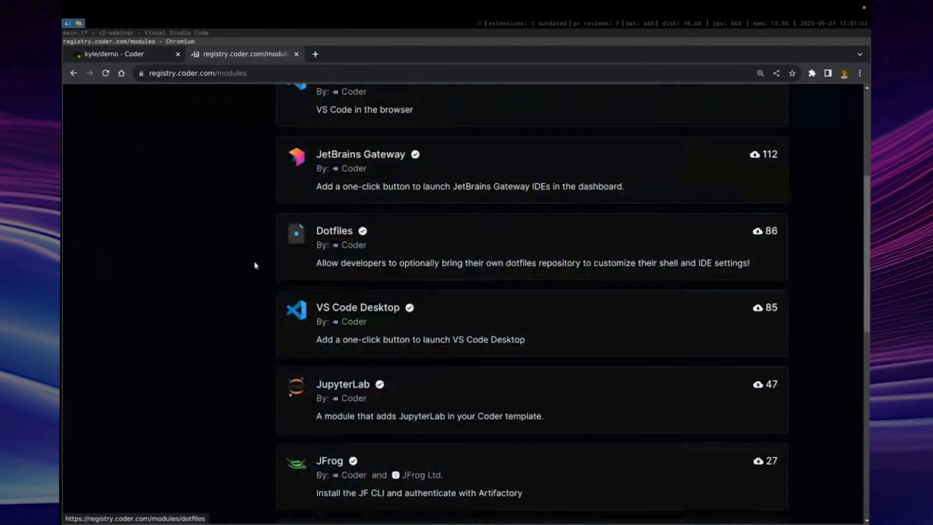
scroll("down", 3)
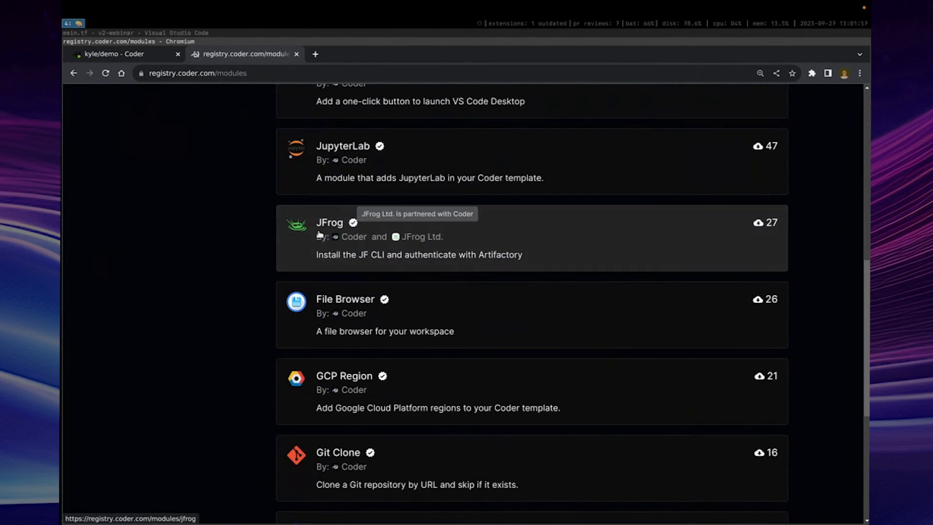
mouse_move(323, 250)
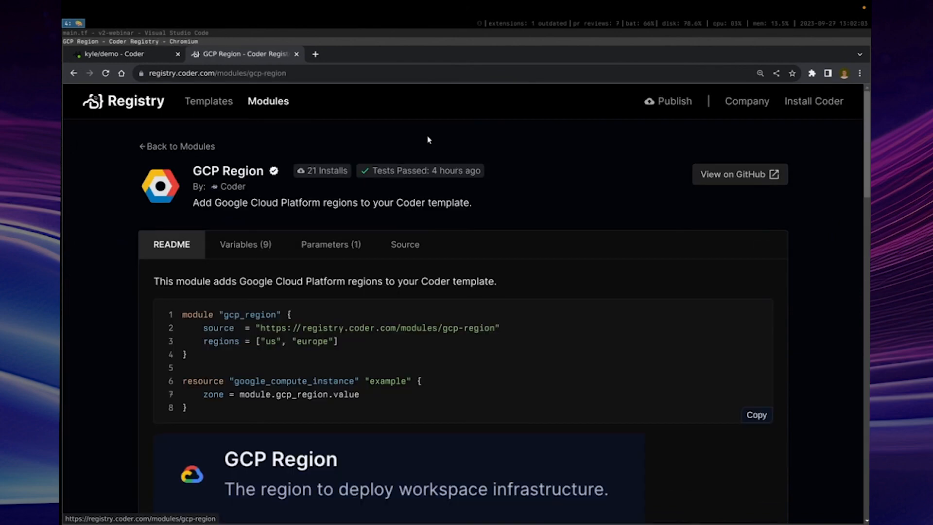
scroll("down", 3)
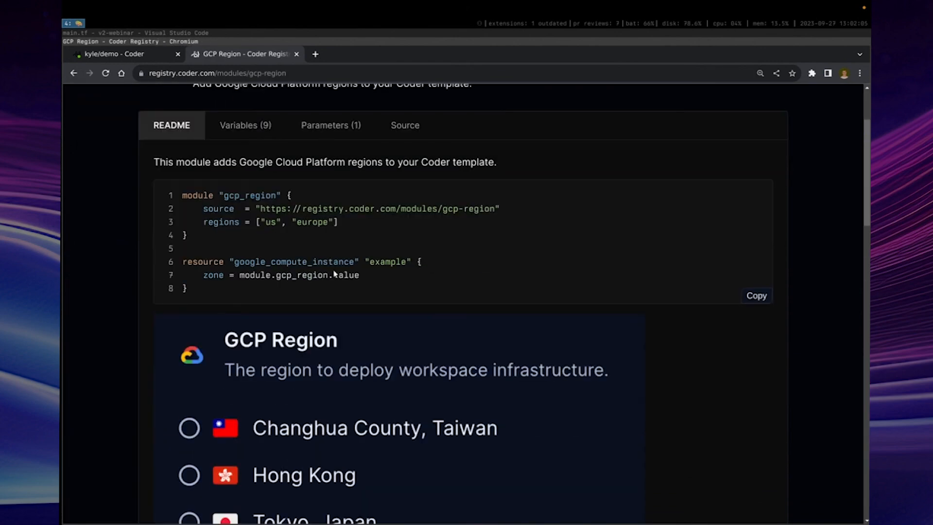
View the GCP Region module's Variables, README and Parameters, then return to Modules.
left_click(245, 125)
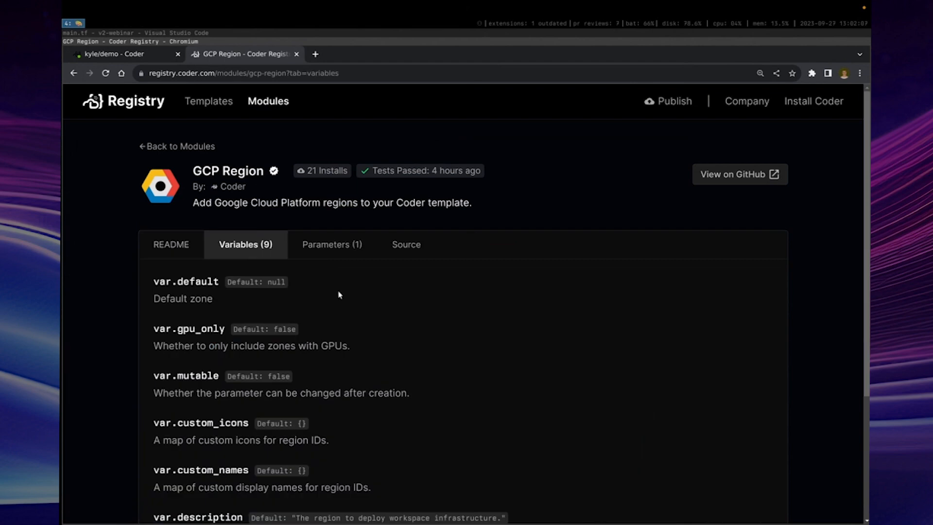
left_click(171, 244)
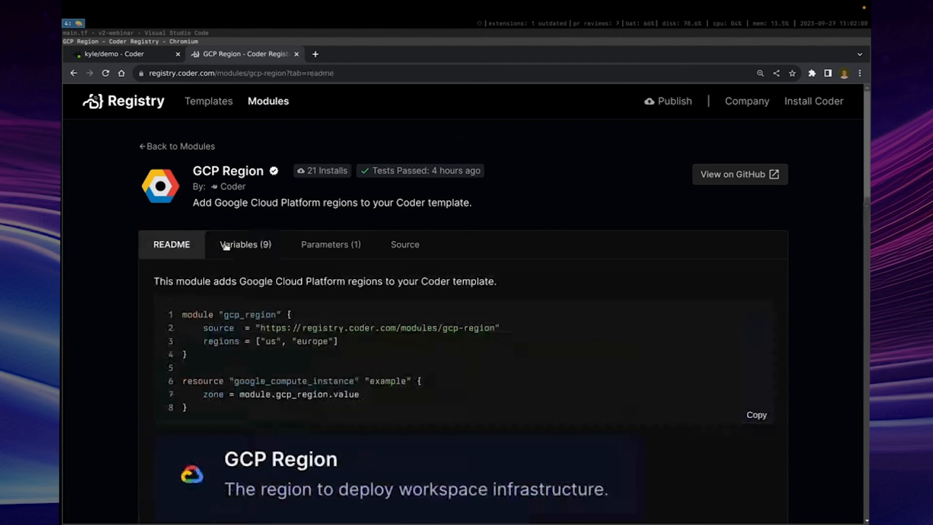
left_click(334, 244)
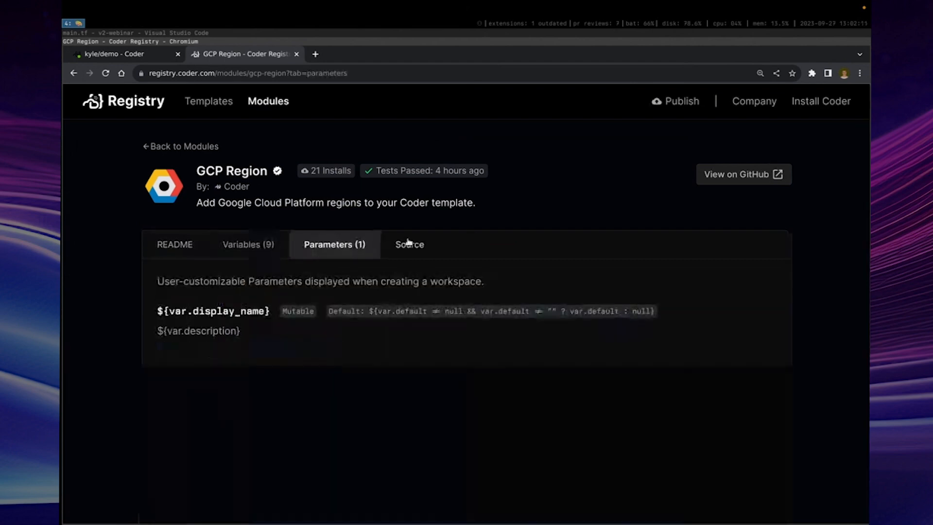
left_click(408, 243)
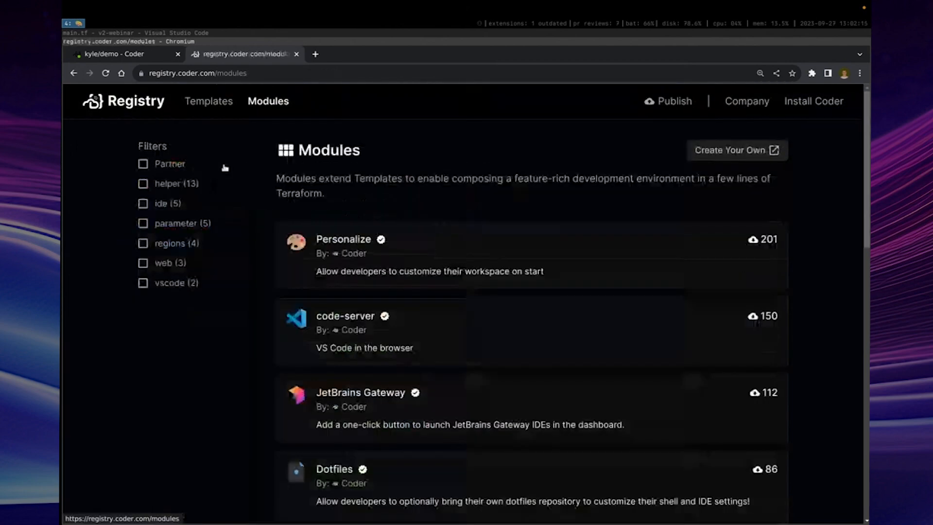
mouse_move(453, 326)
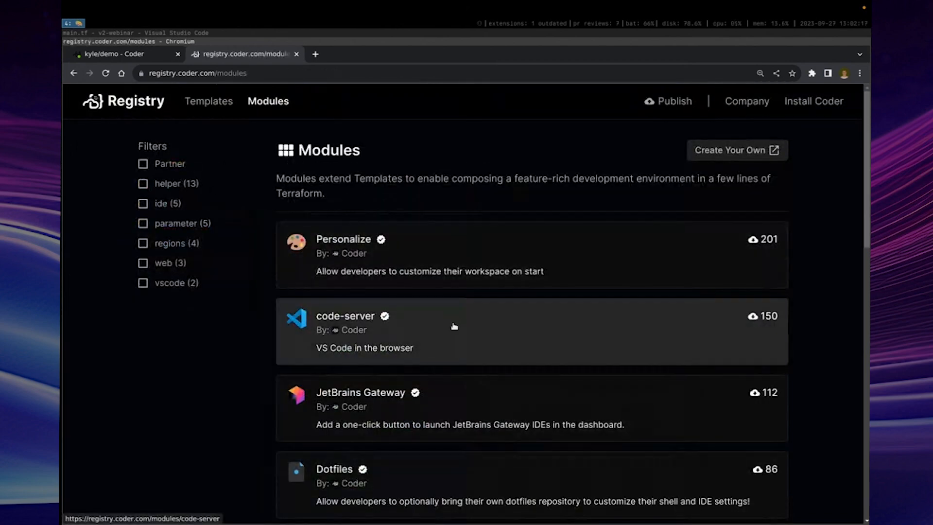
Open the code-server module page and read its usage snippets.
left_click(364, 331)
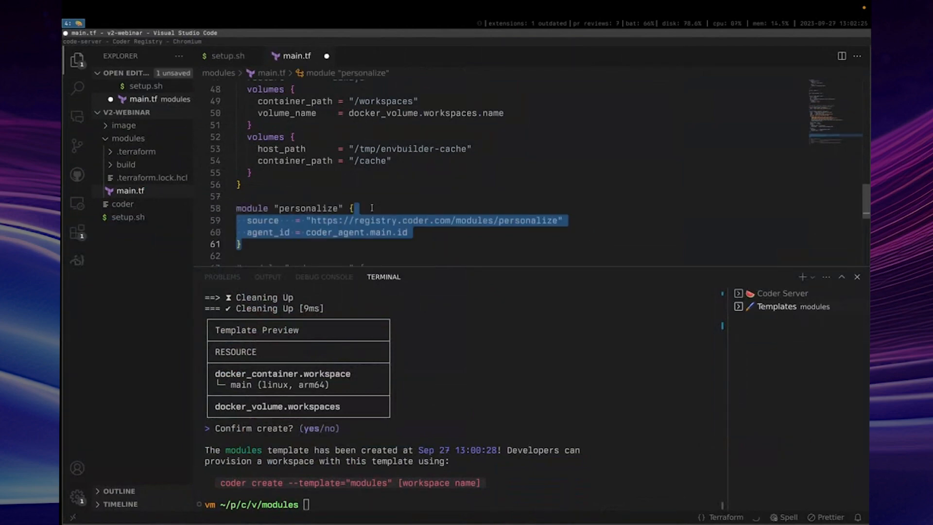
scroll("down", 3)
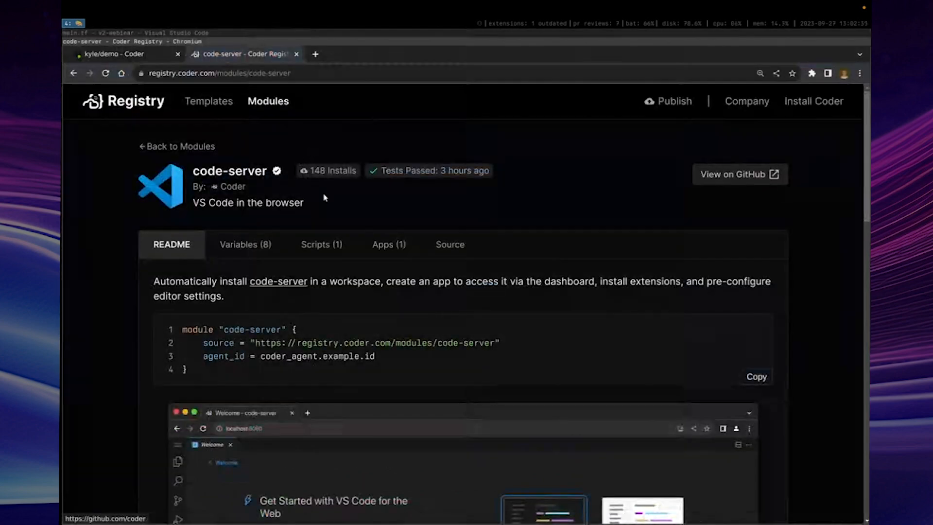
scroll("down", 3)
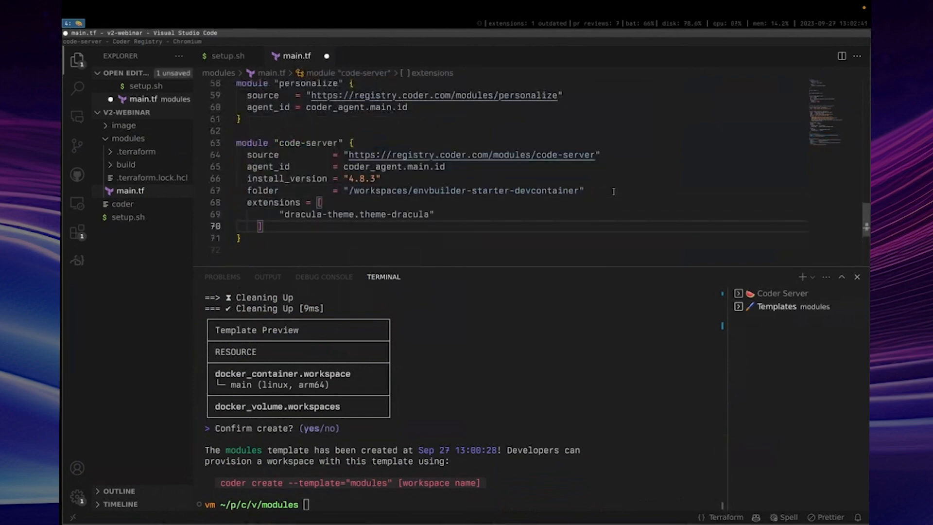
Add code-server 4.8.3 with the Dracula extension and colour theme to main.tf and save.
left_click(243, 54)
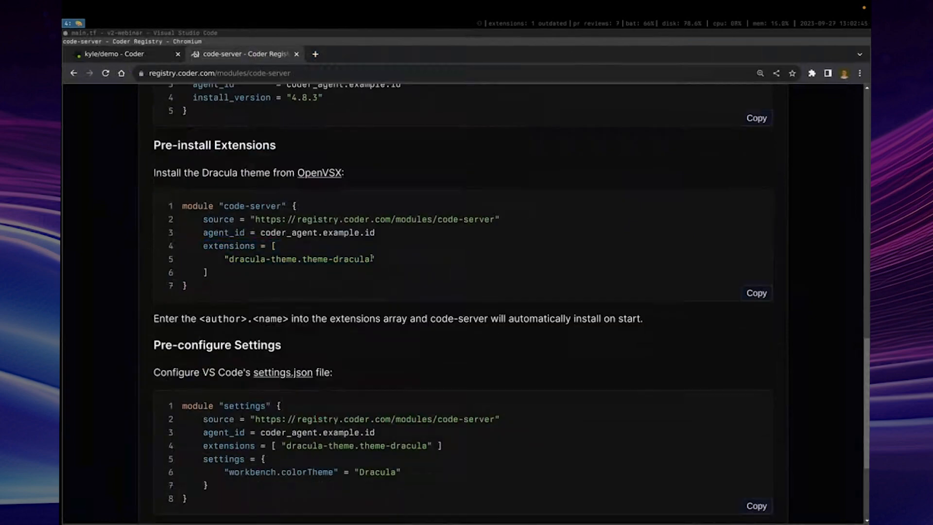
scroll("down", 3)
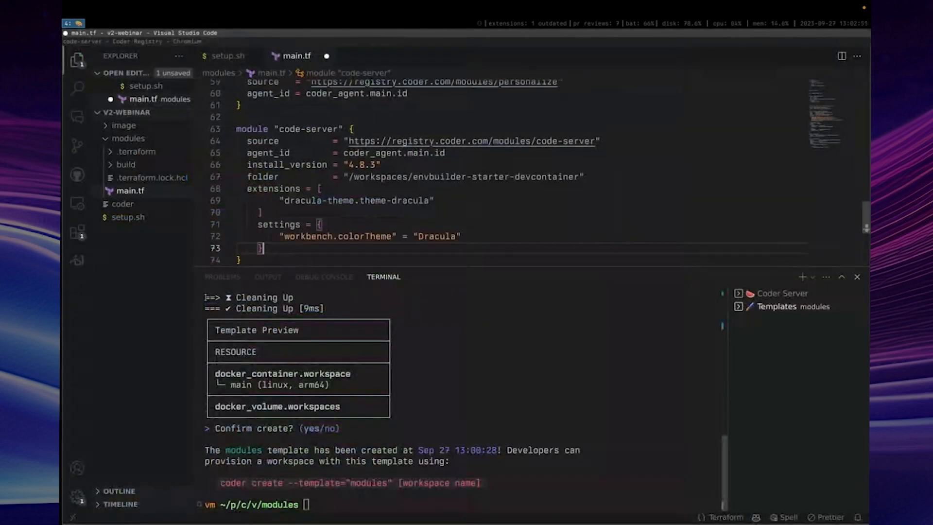
key("ctrl+s")
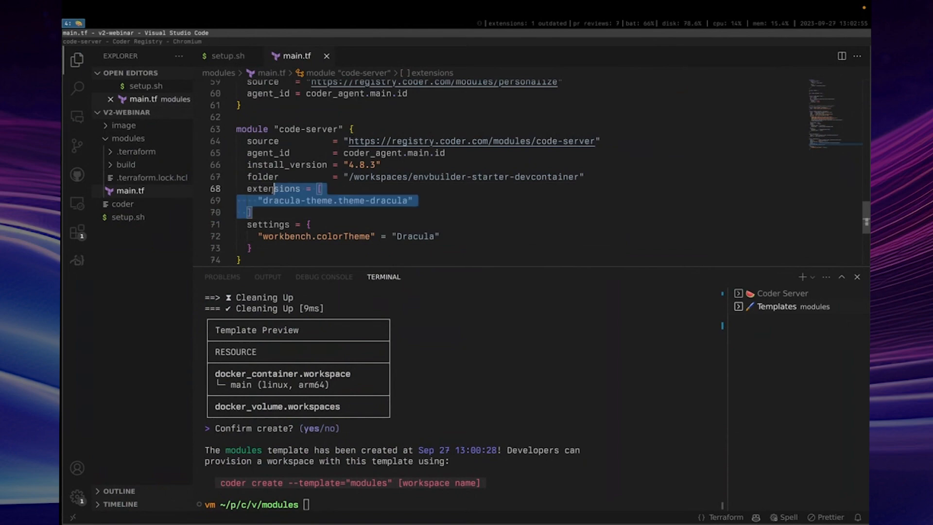
left_click(291, 248)
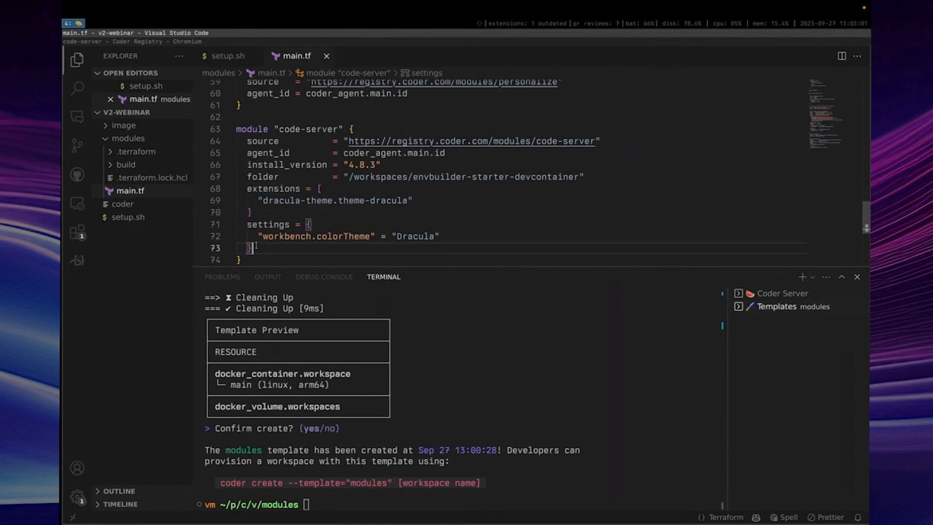
left_click(313, 224)
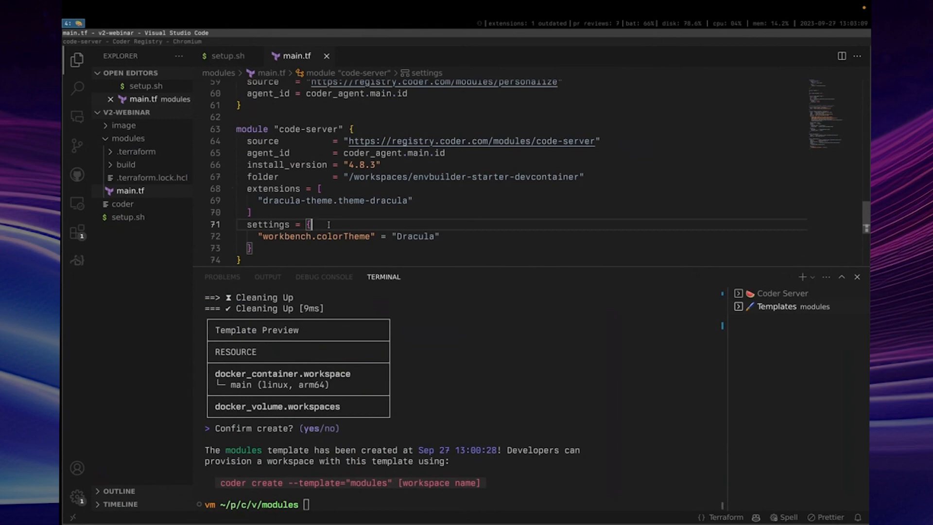
Push the updated modules template with coder templates push -y.
type("coder templates create")
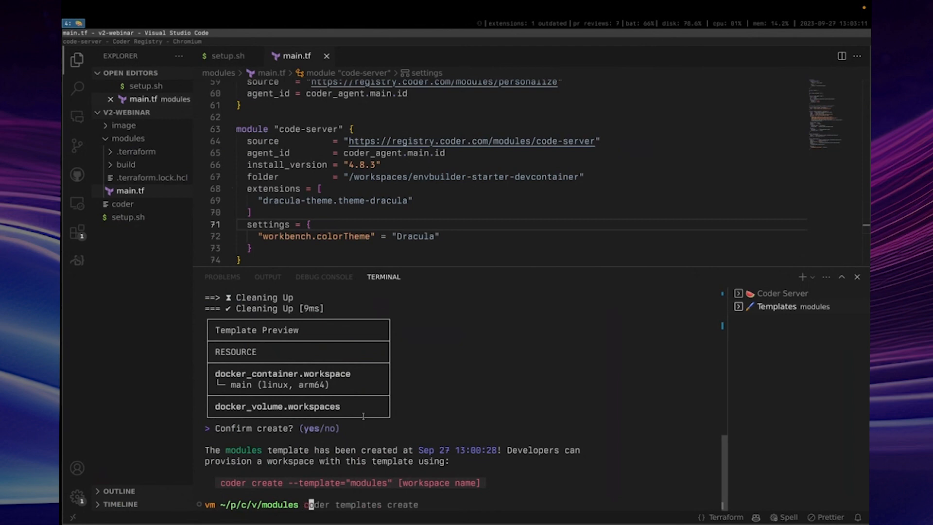
type("coder templates push -y")
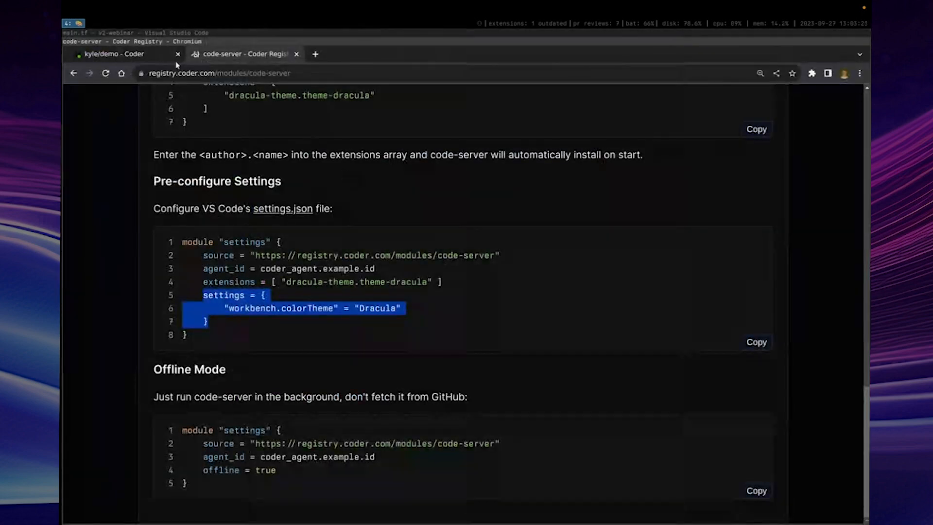
Update and restart demo to the new template version, watch logs, then launch code-server.
left_click(114, 54)
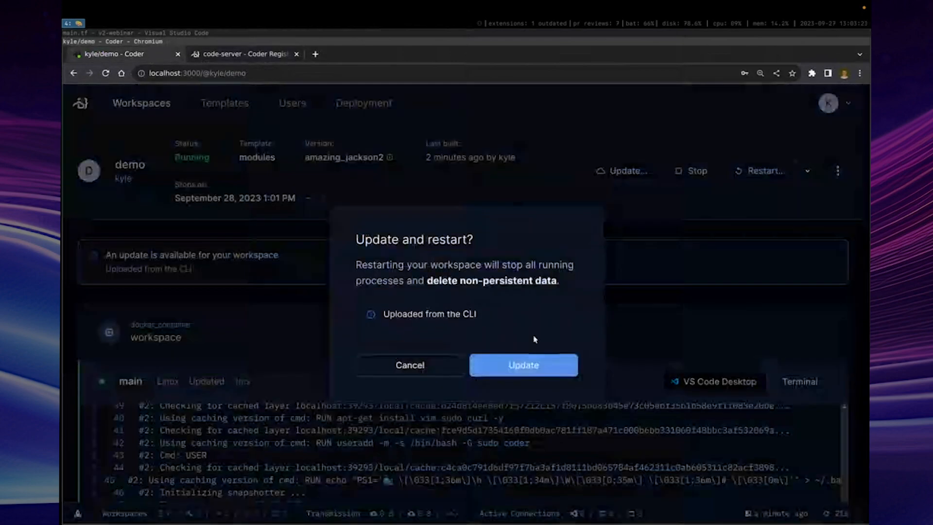
left_click(523, 365)
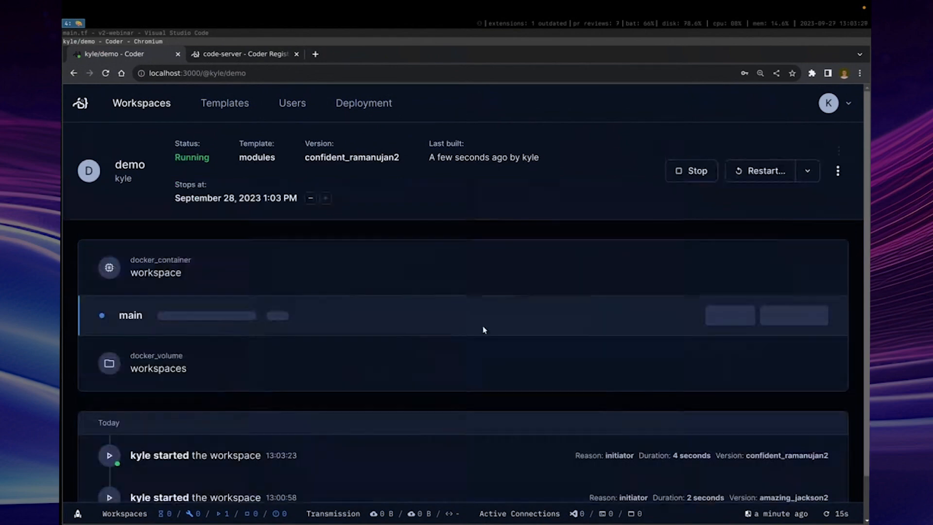
left_click(130, 315)
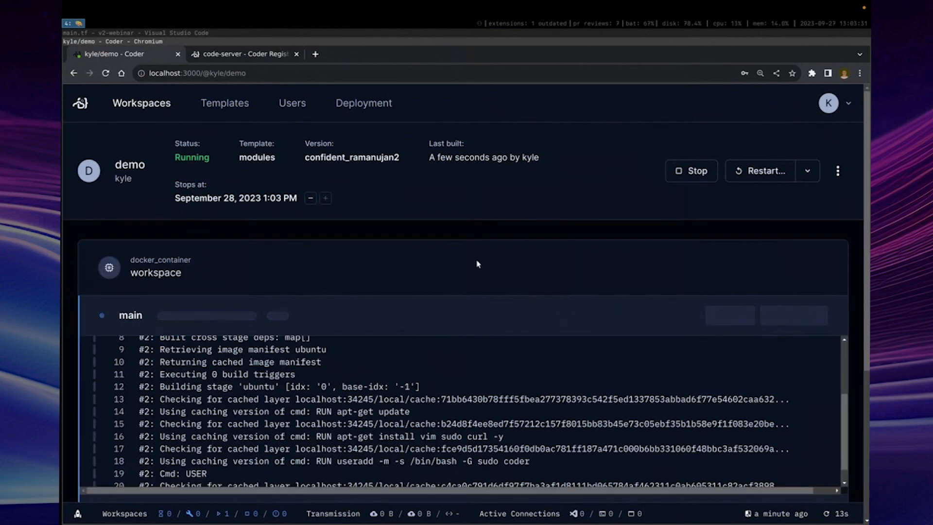
scroll("down", 3)
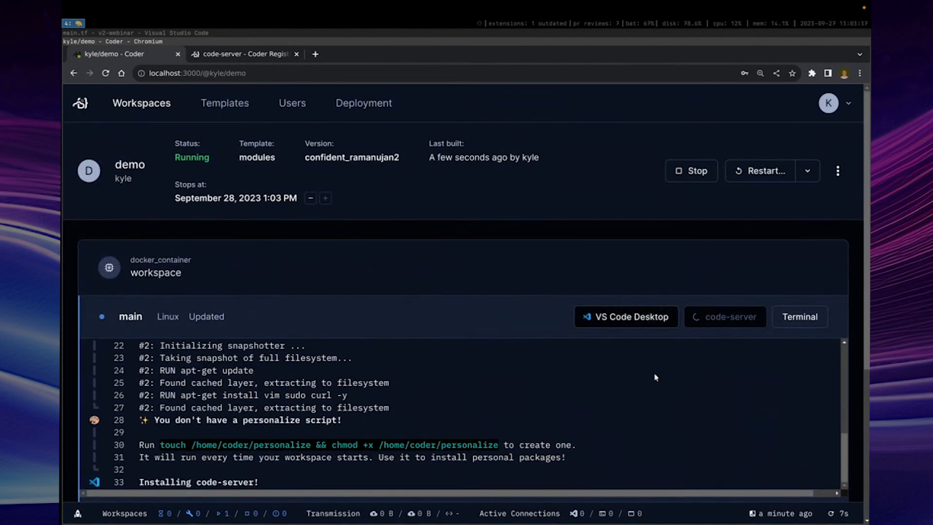
mouse_move(585, 464)
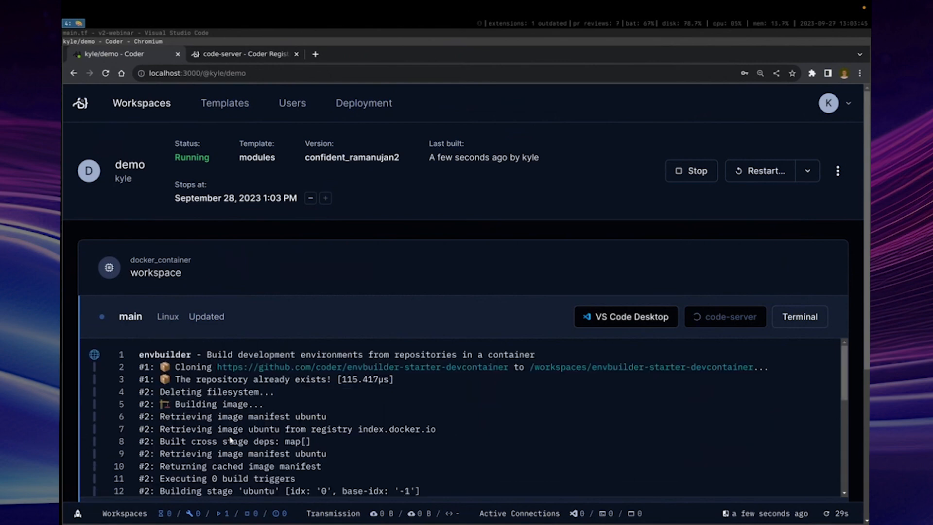
mouse_move(94, 354)
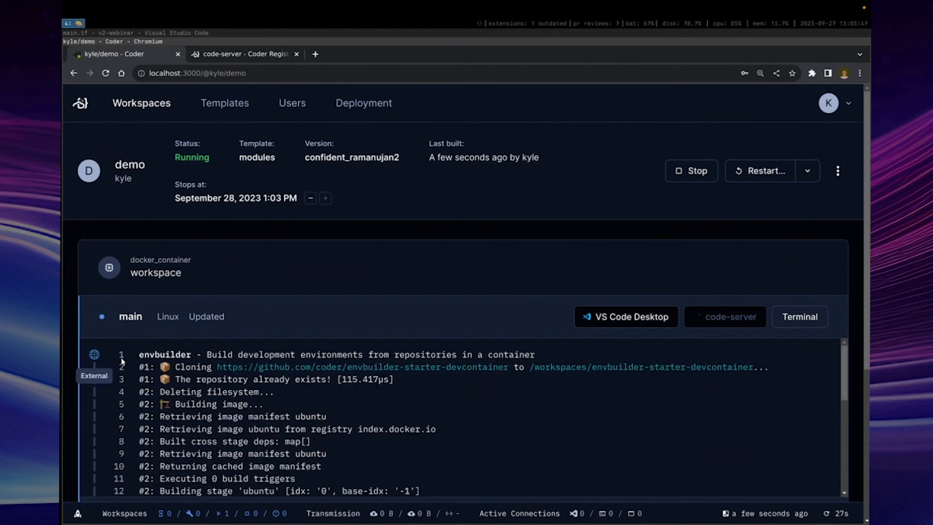
scroll("down", 3)
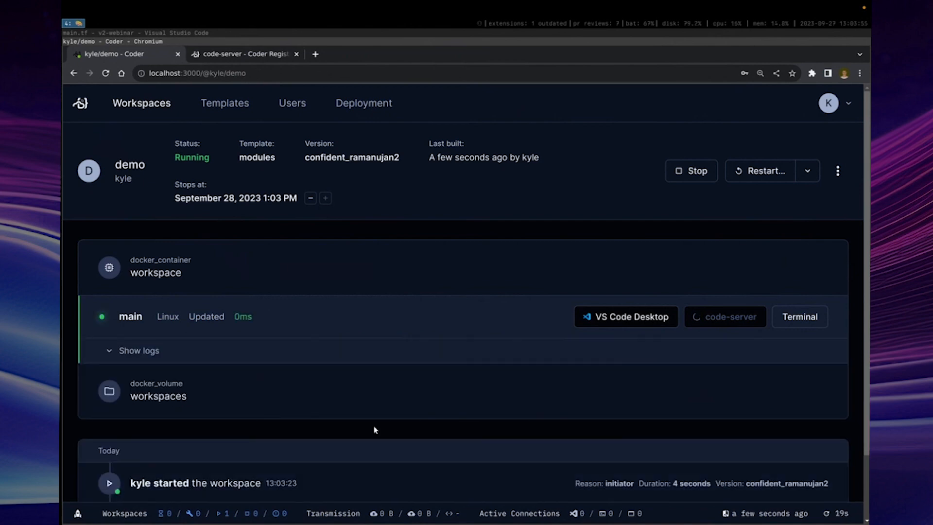
left_click(138, 349)
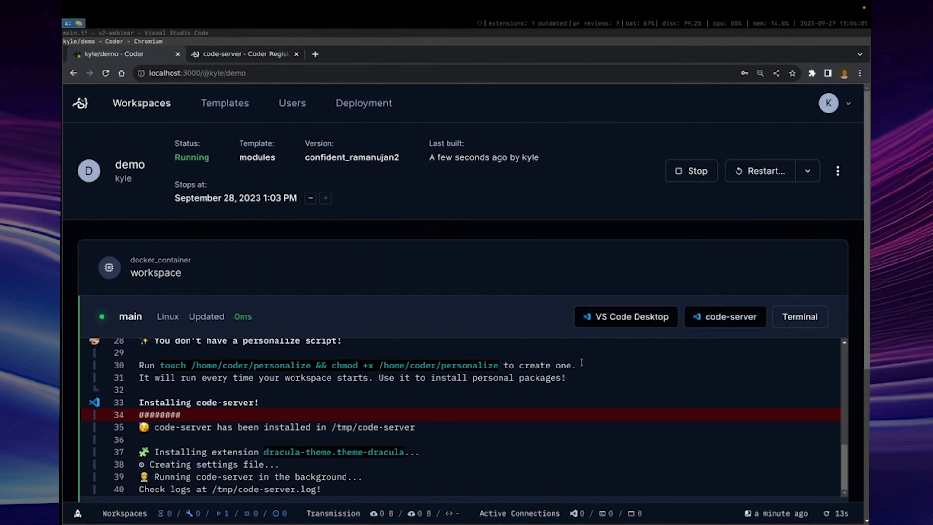
left_click(724, 316)
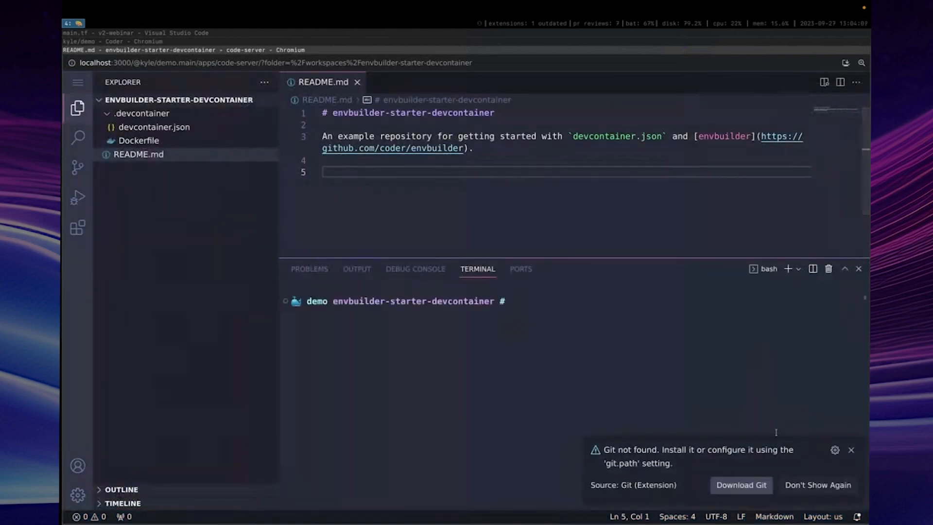
Dismiss the Git notice and confirm Dracula Official is among the installed extensions.
left_click(850, 450)
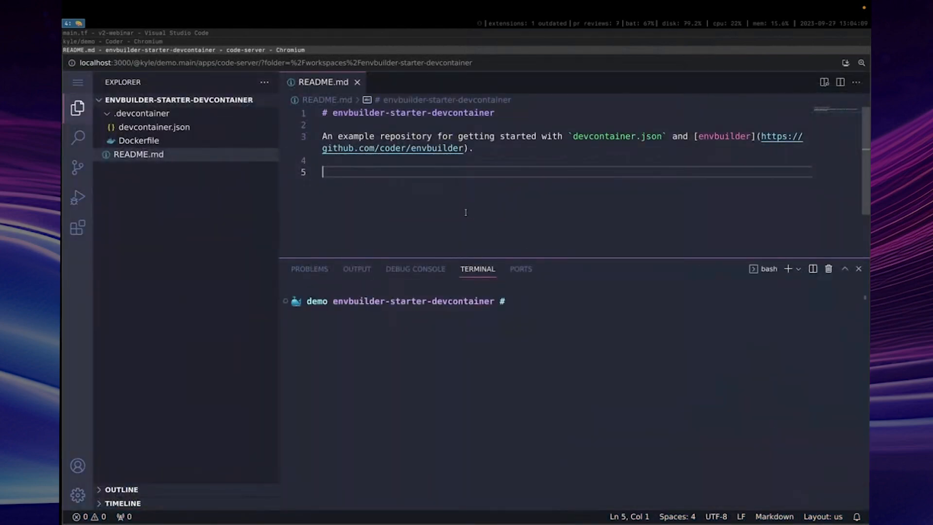
left_click(77, 227)
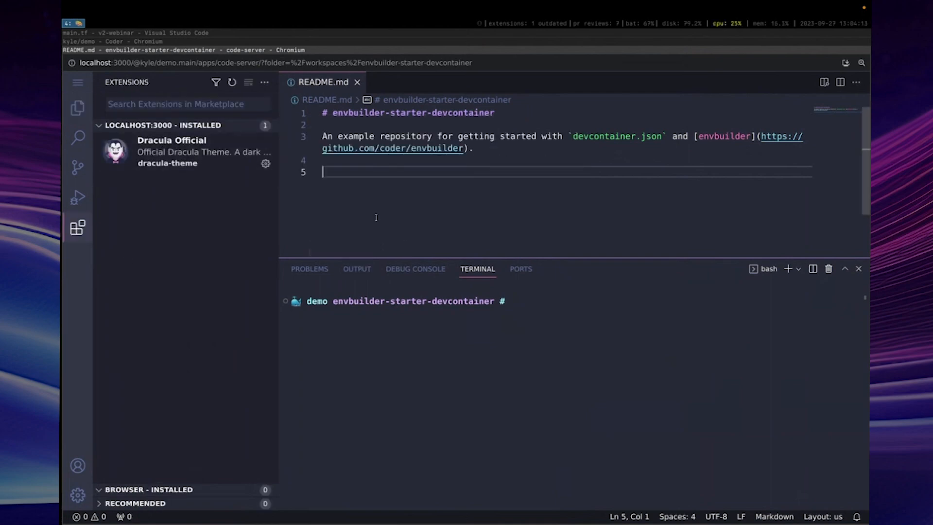
left_click(77, 108)
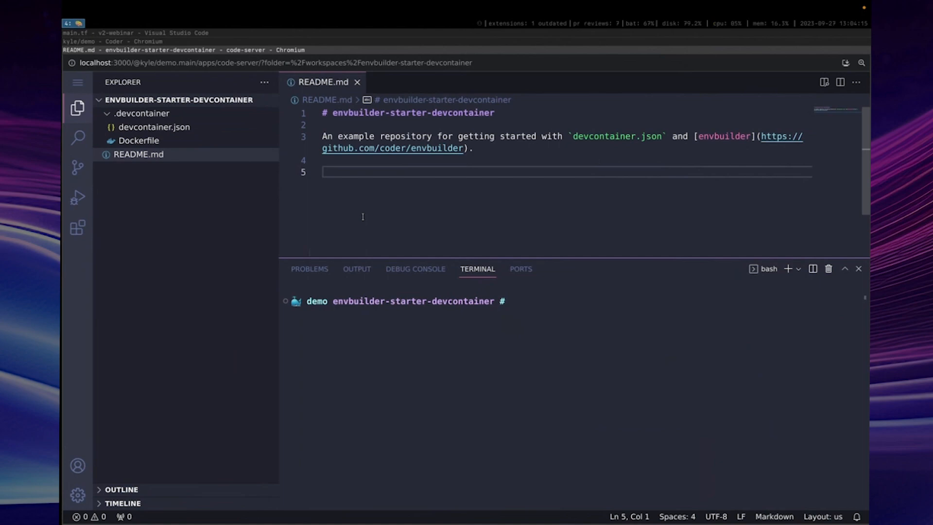
mouse_move(371, 217)
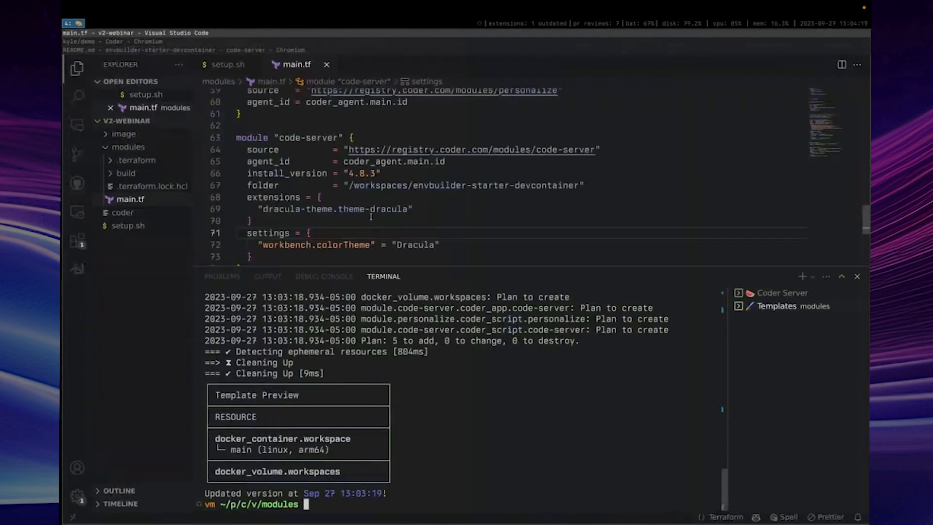
Open the code-server module's Source tab in Coder Registry.
left_click(249, 220)
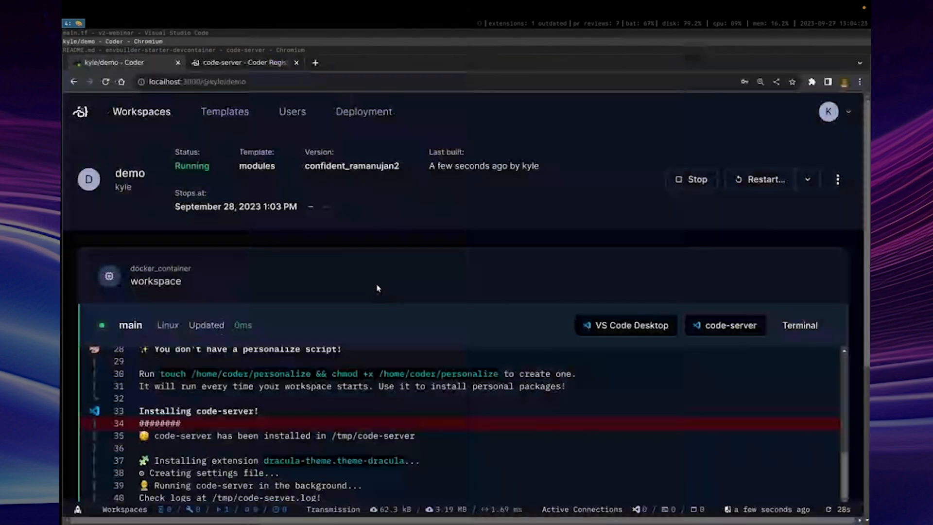
left_click(244, 62)
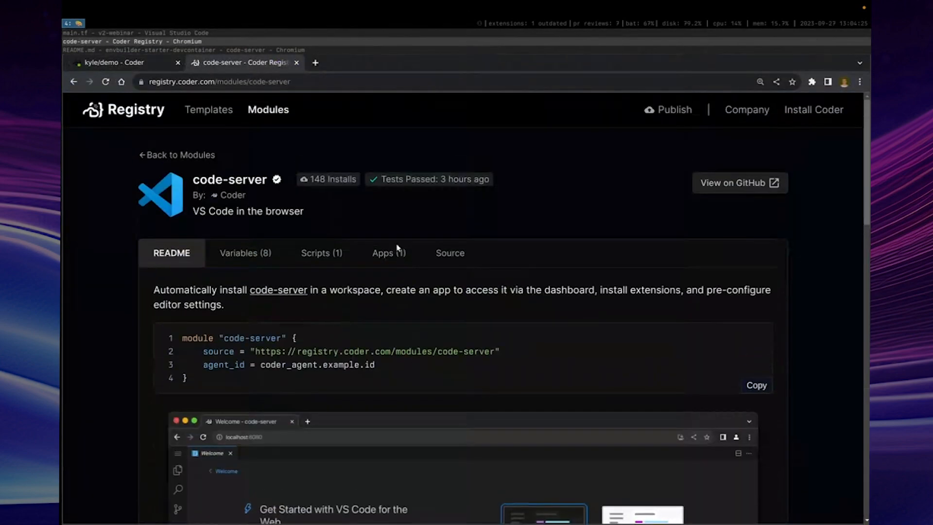
left_click(449, 252)
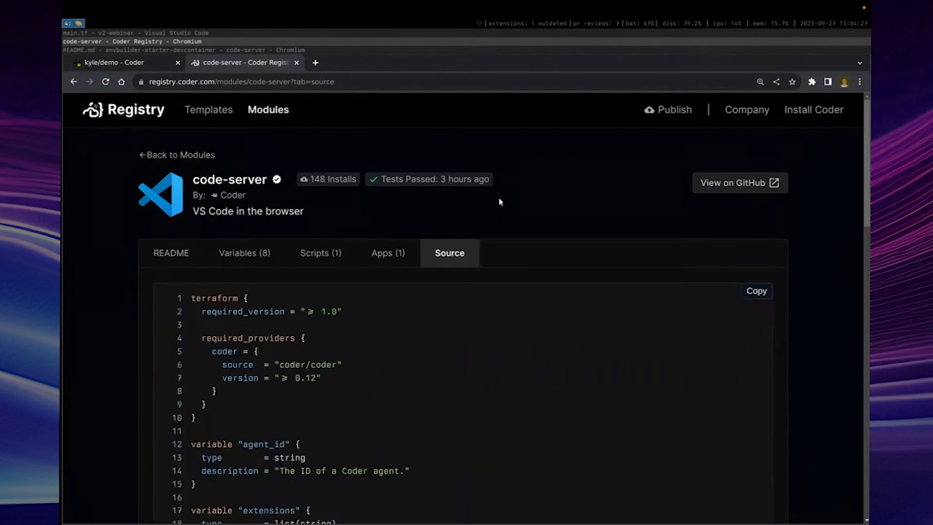
View the module's run.sh on GitHub, then go to the coder/modules repository root.
left_click(739, 183)
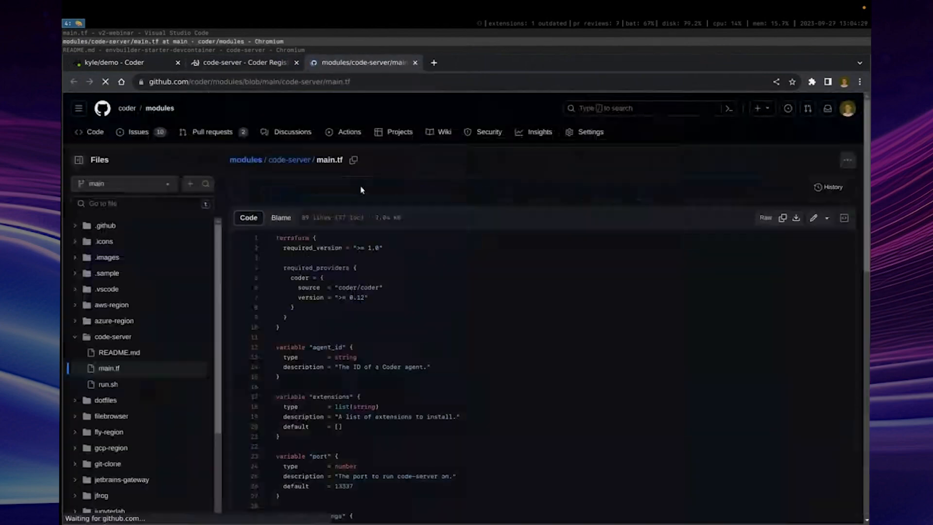
left_click(109, 383)
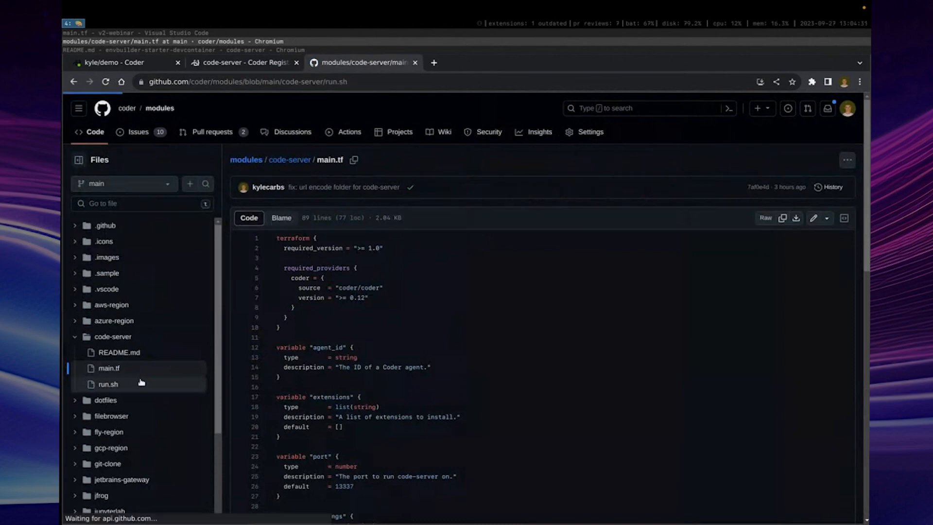
left_click(108, 384)
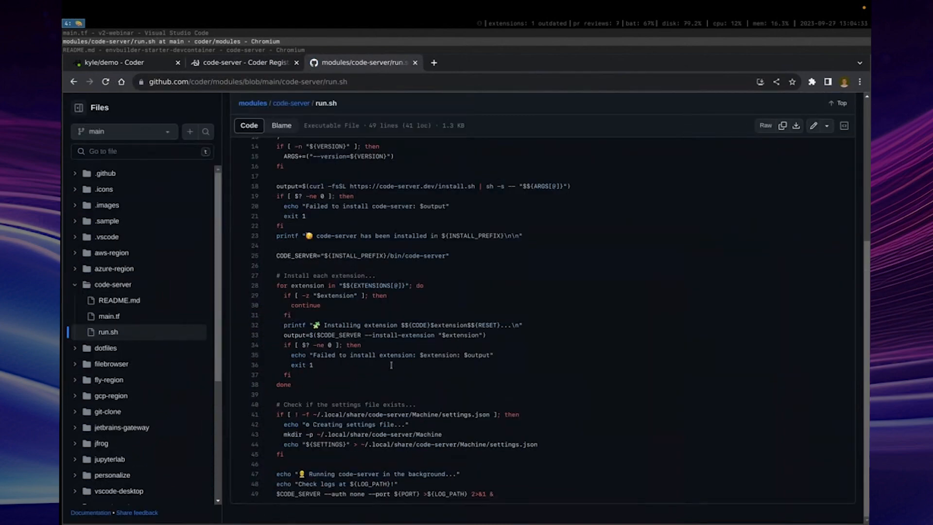
mouse_move(473, 421)
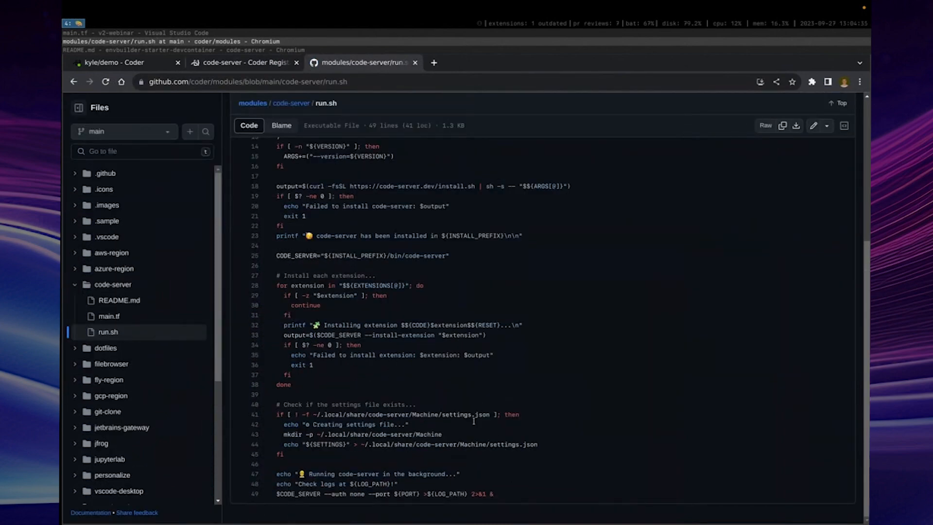
scroll("up", 3)
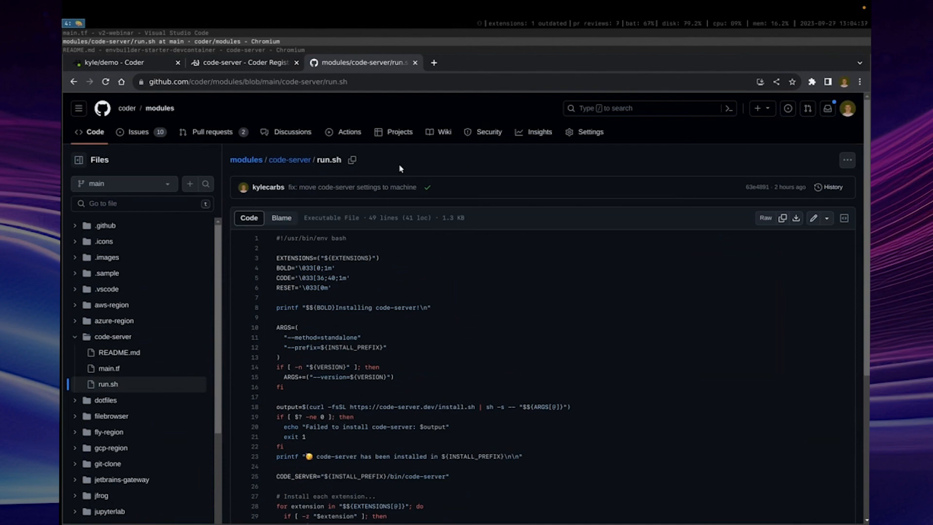
mouse_move(245, 159)
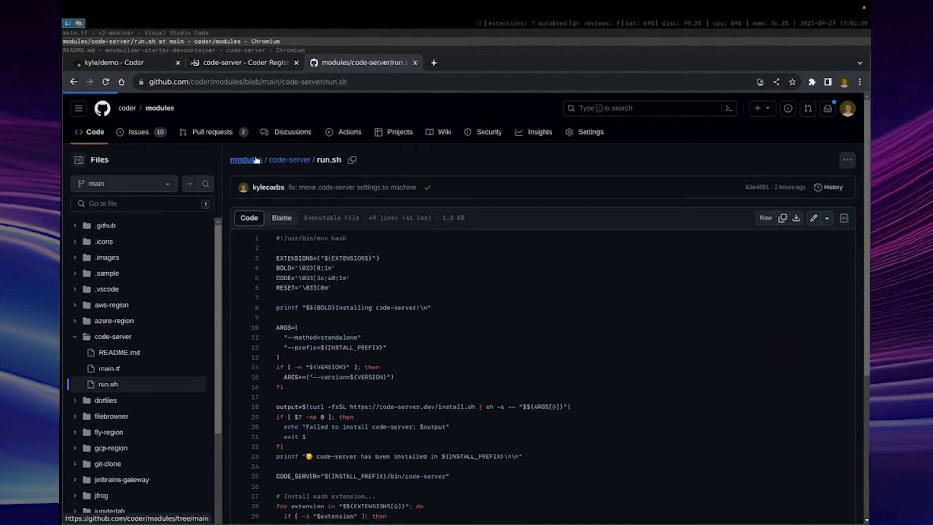
left_click(244, 160)
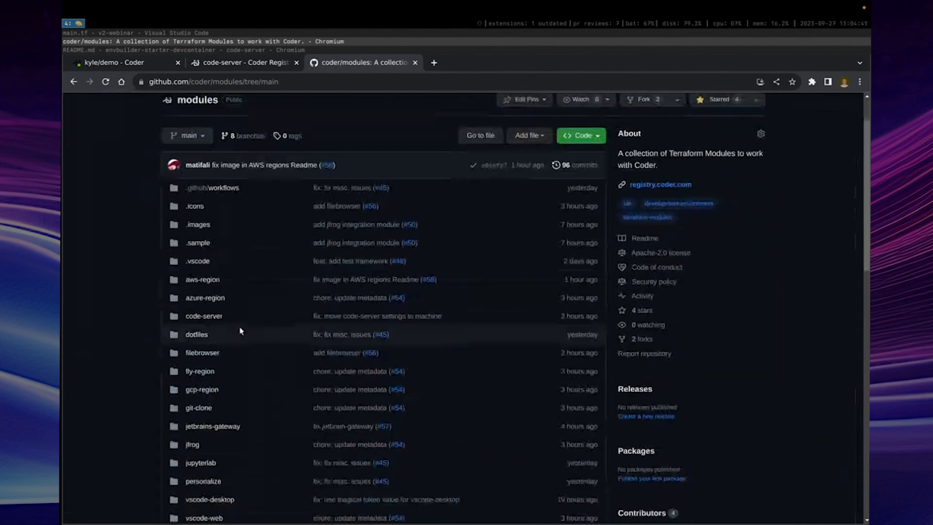
Read git-clone's run.sh and main.test.ts on GitHub, then reopen code-server's registry source.
left_click(198, 407)
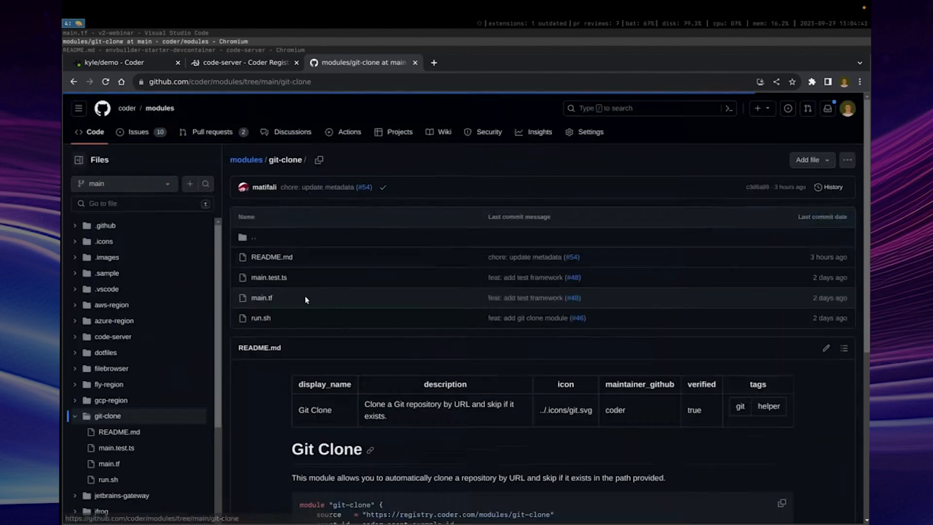
left_click(260, 318)
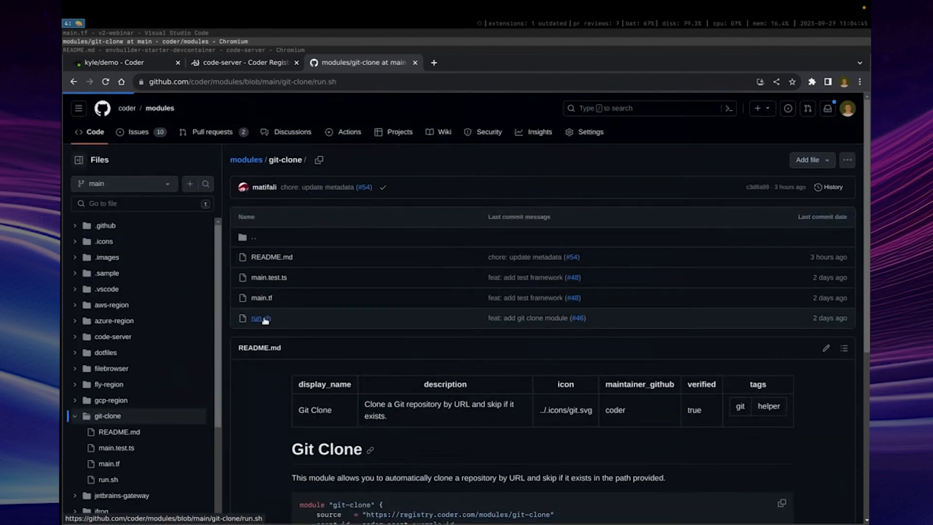
left_click(260, 318)
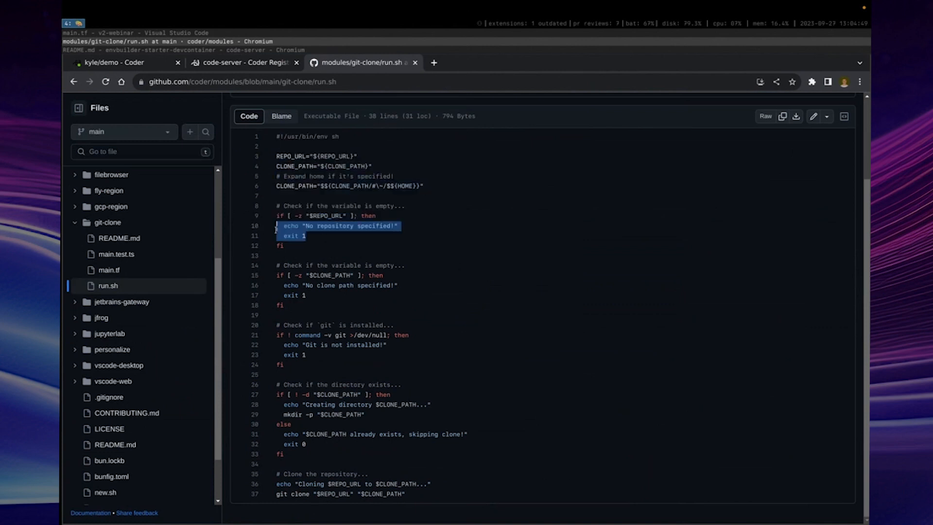
left_click(309, 296)
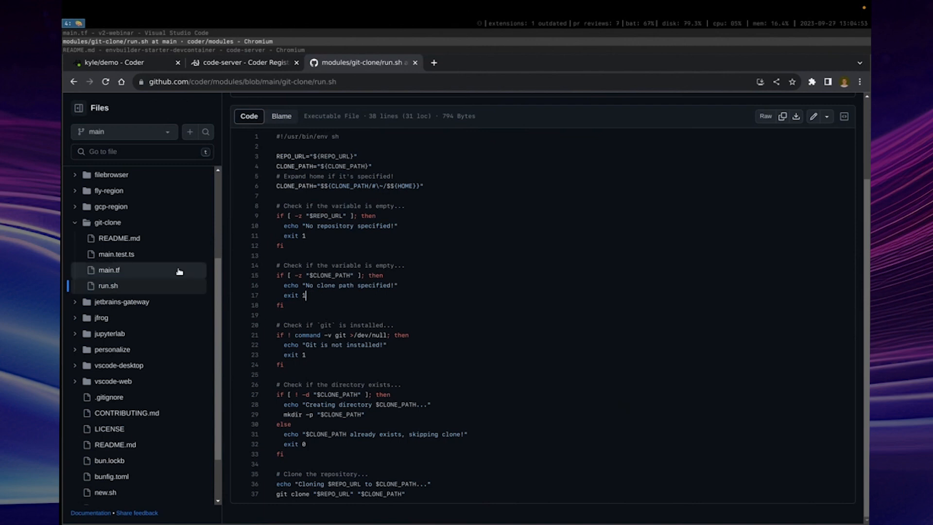
left_click(116, 254)
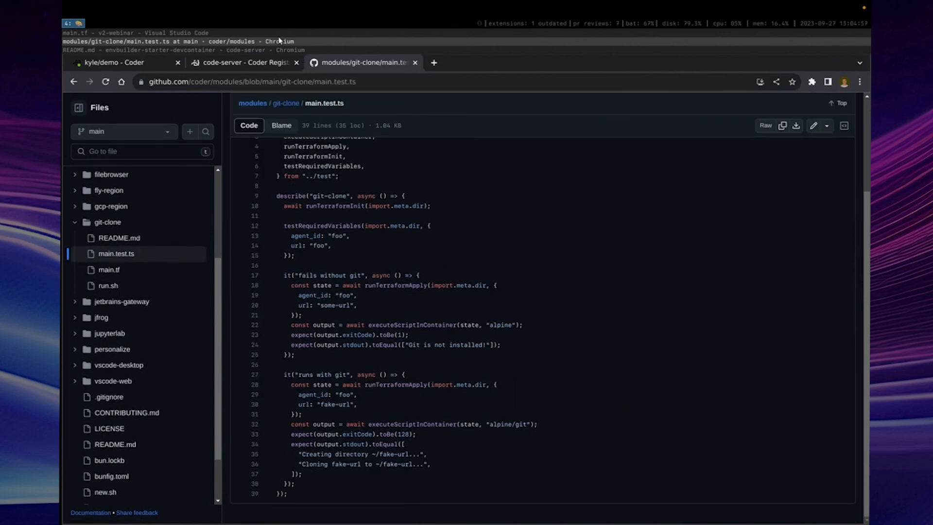
left_click(244, 62)
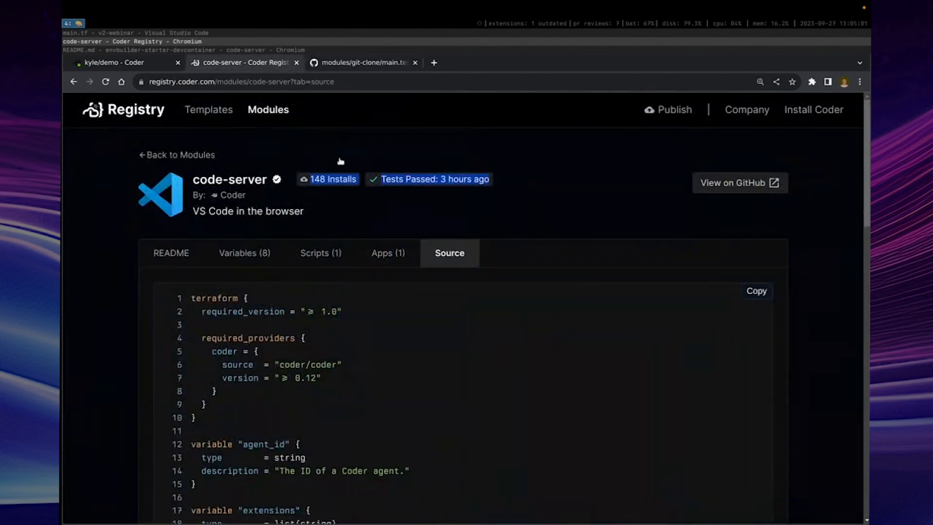
Launch the demo workspace from its Coder dashboard in VS Code Desktop.
left_click(113, 63)
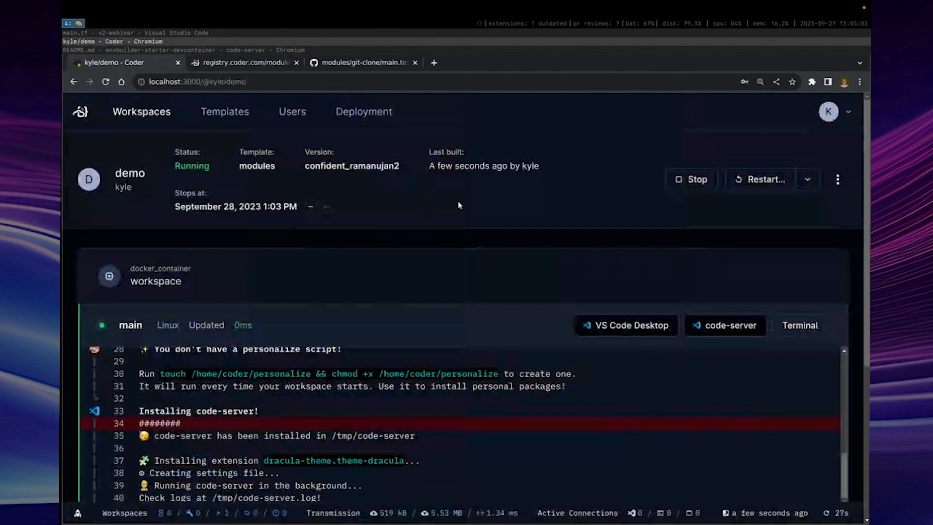
mouse_move(509, 247)
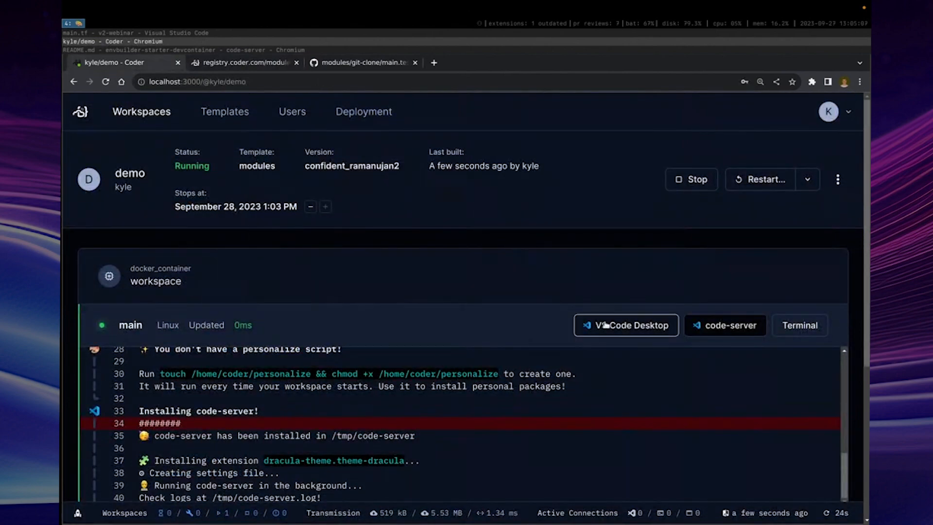
left_click(625, 325)
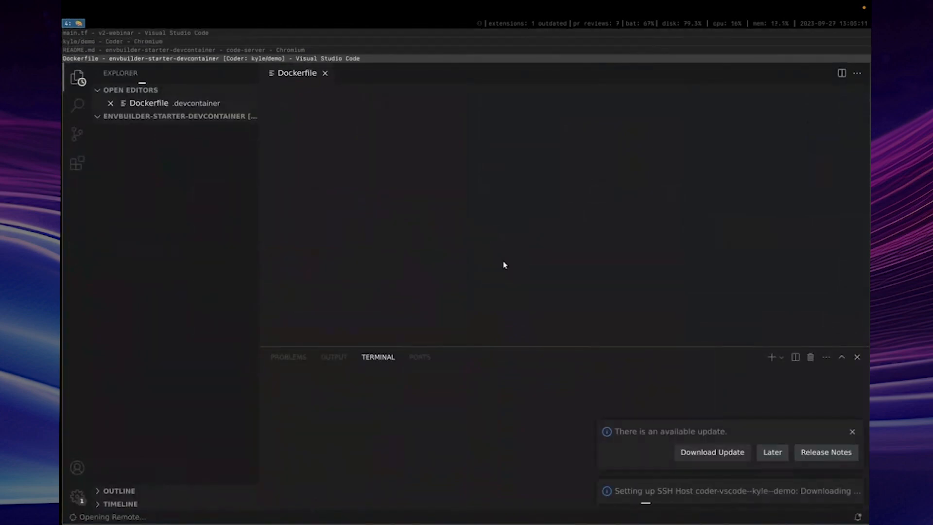
Run htop to confirm it's missing, add htop before -y in the Dockerfile, and rebuild.
left_click(852, 431)
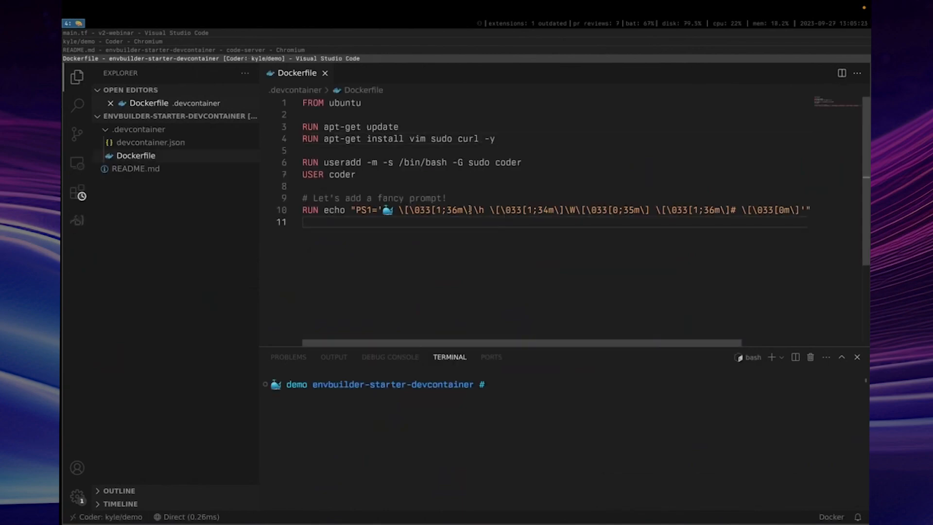
type("htop")
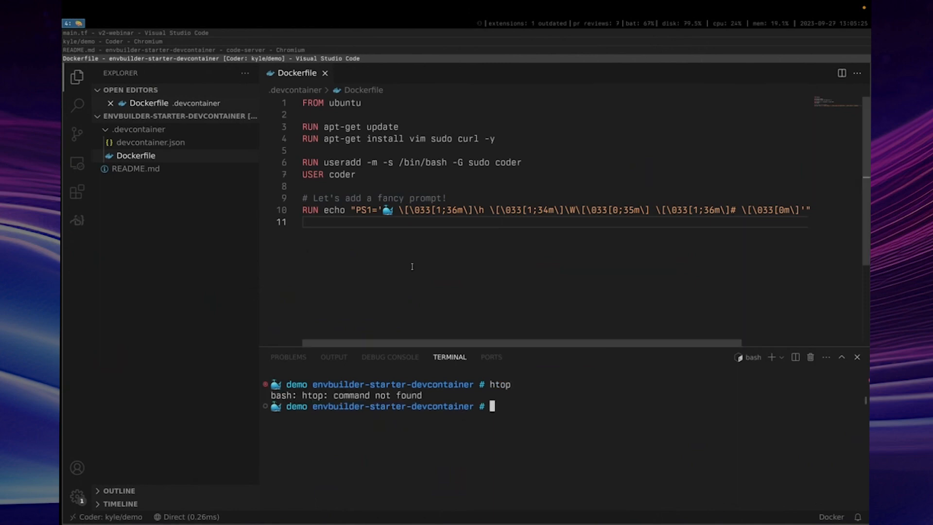
left_click(482, 139)
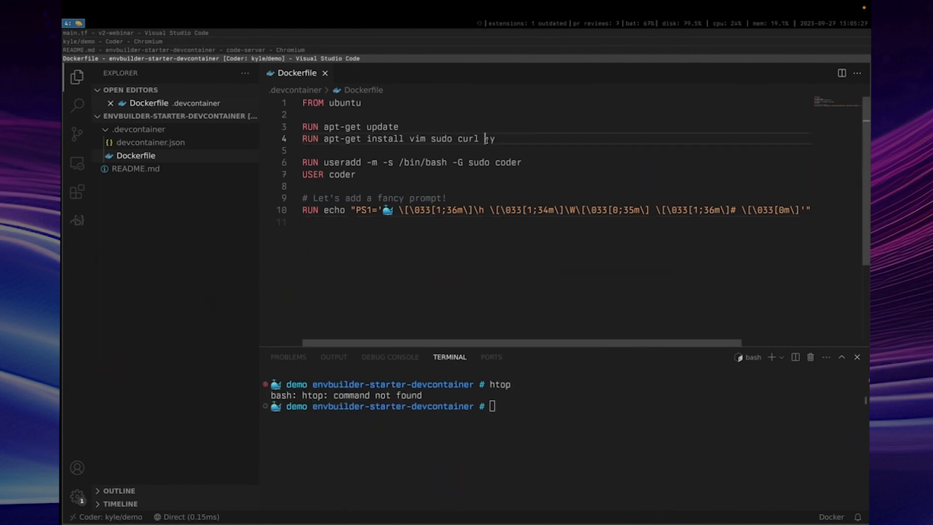
type("htop")
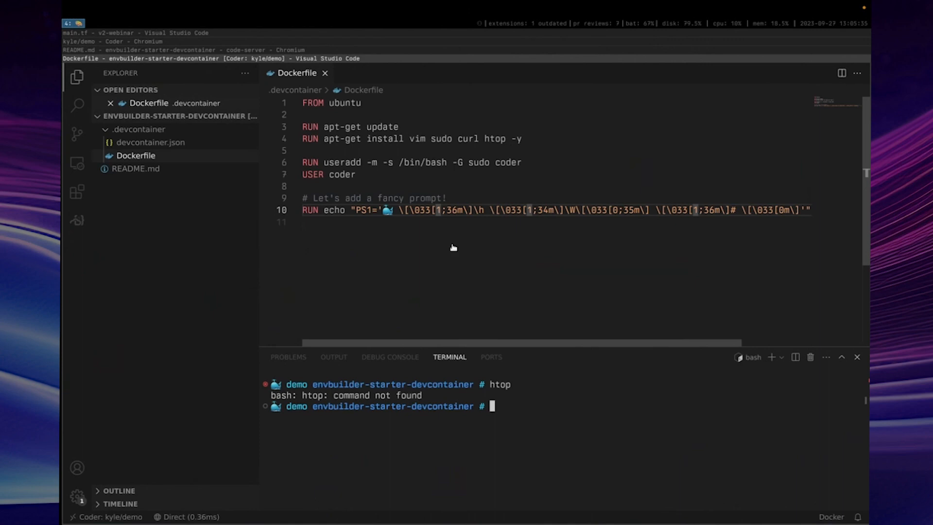
left_click(781, 356)
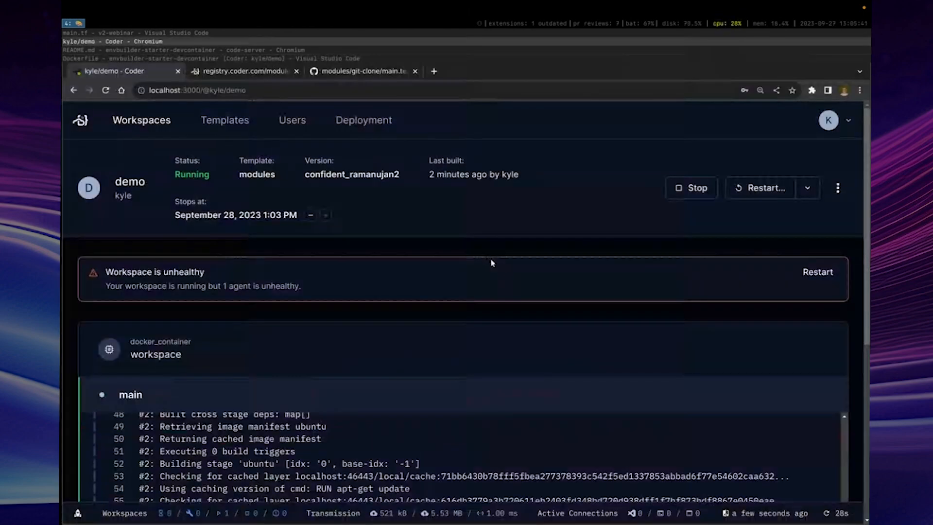
Scroll the rebuild logs to the apt-get htop install, then return to VS Code.
scroll("down", 3)
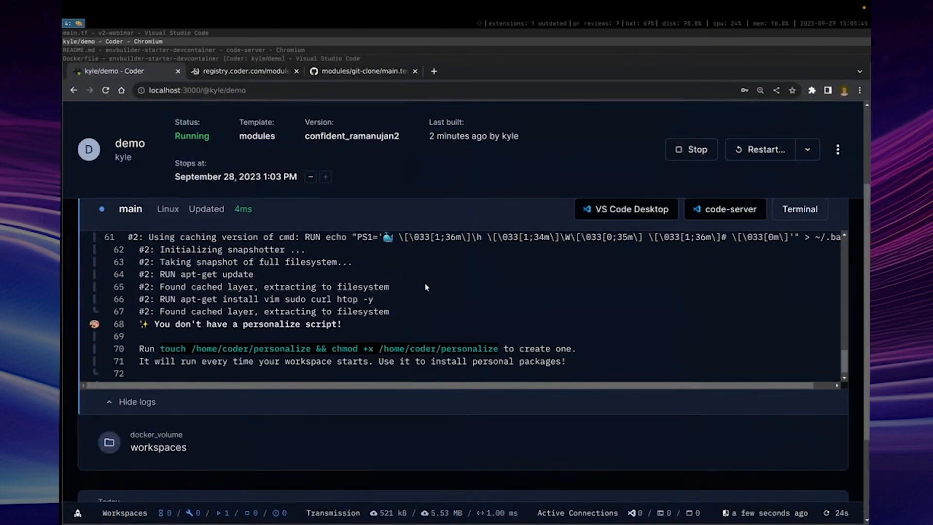
scroll("down", 3)
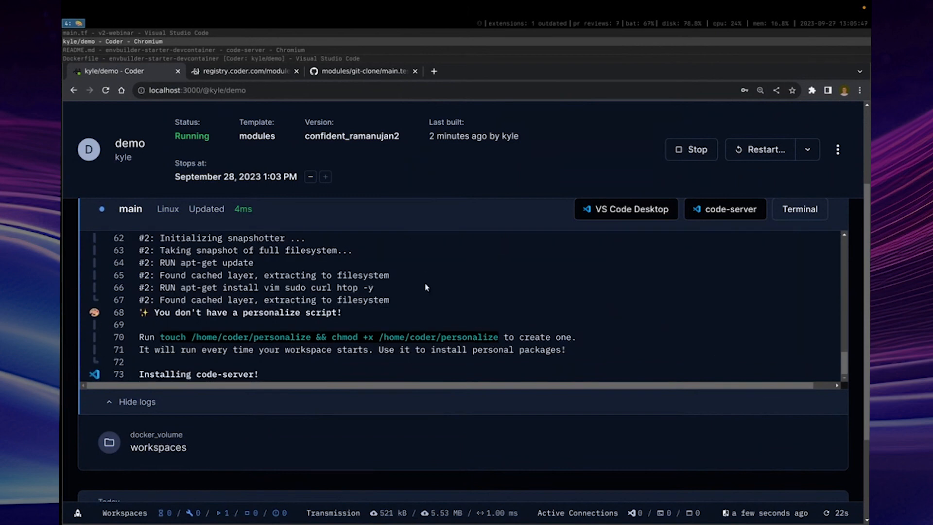
left_click(724, 209)
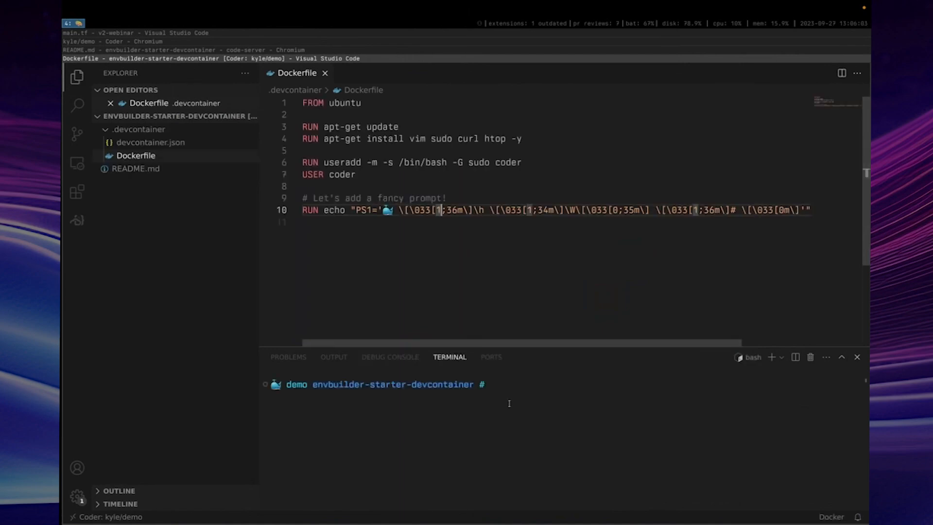
Run htop in the rebuilt workspace's integrated terminal.
type("htop")
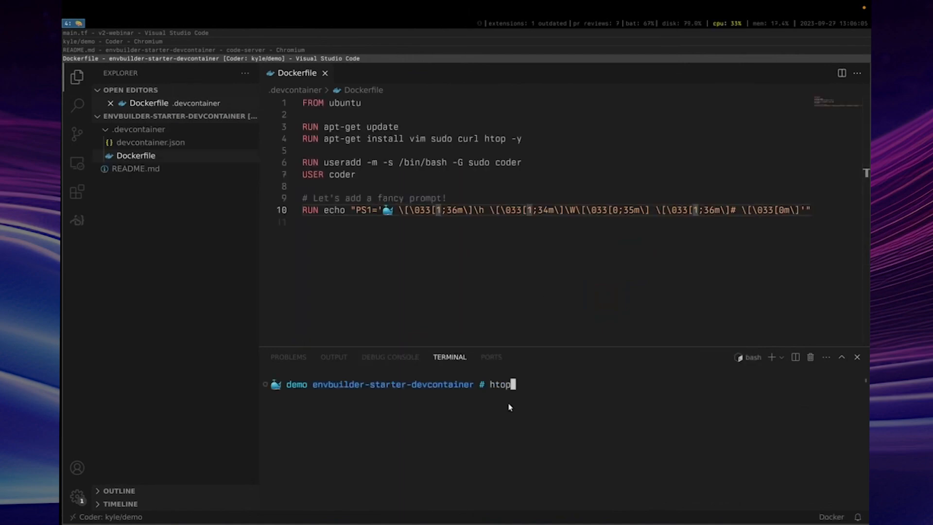
key("Return")
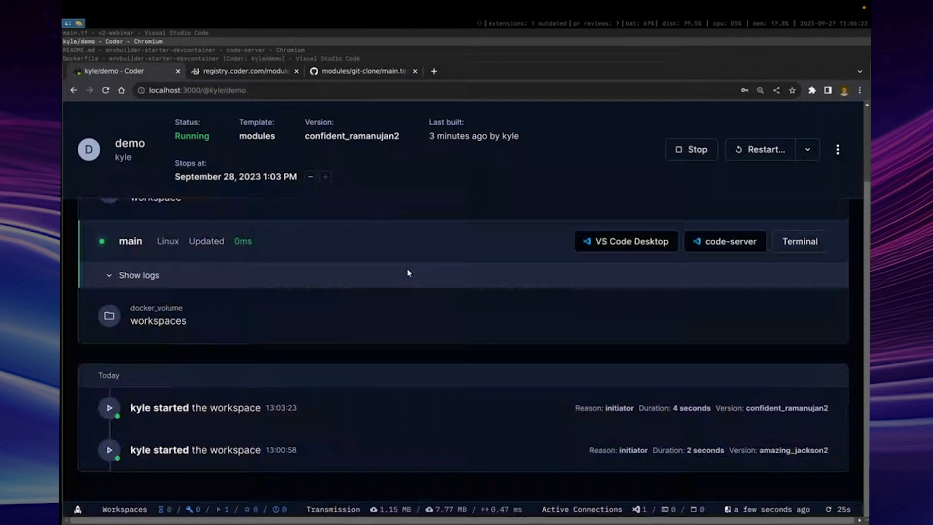
Browse the coder/modules GitHub repository and scroll through its files and README.
left_click(244, 71)
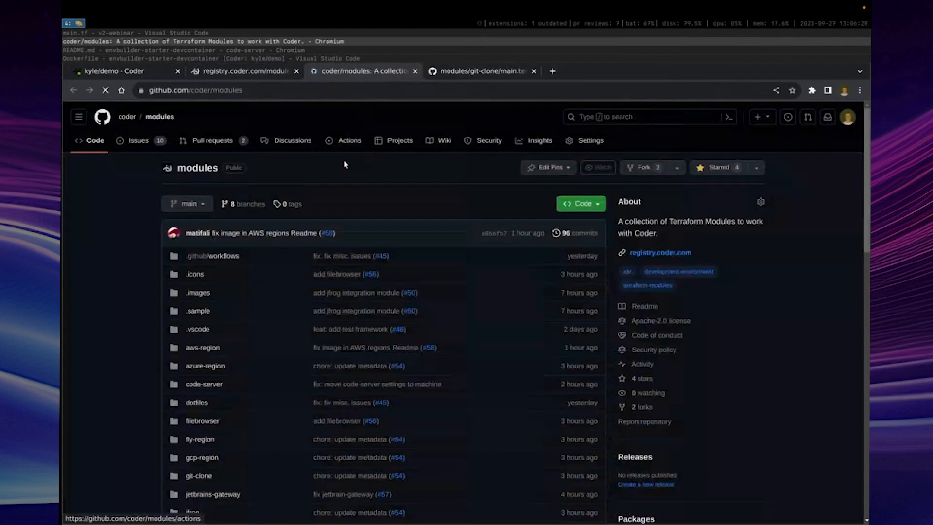
scroll("down", 3)
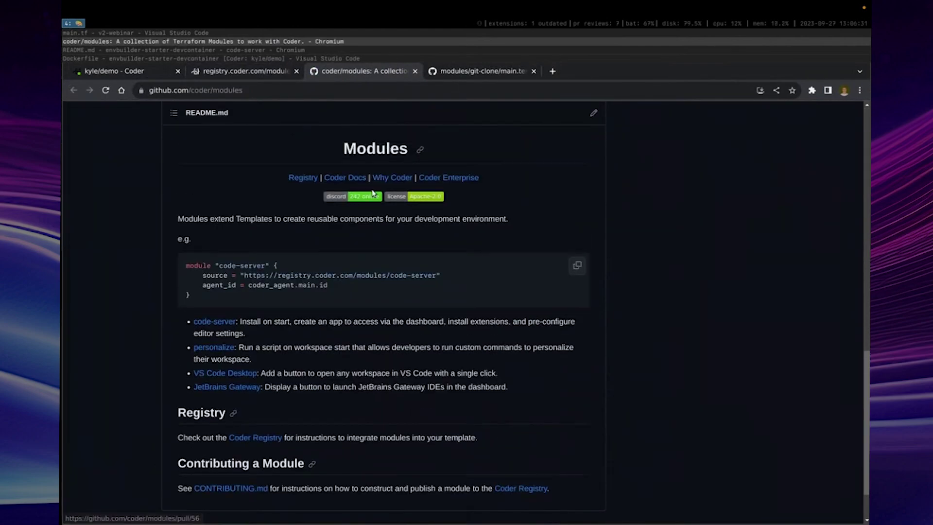
scroll("up", 3)
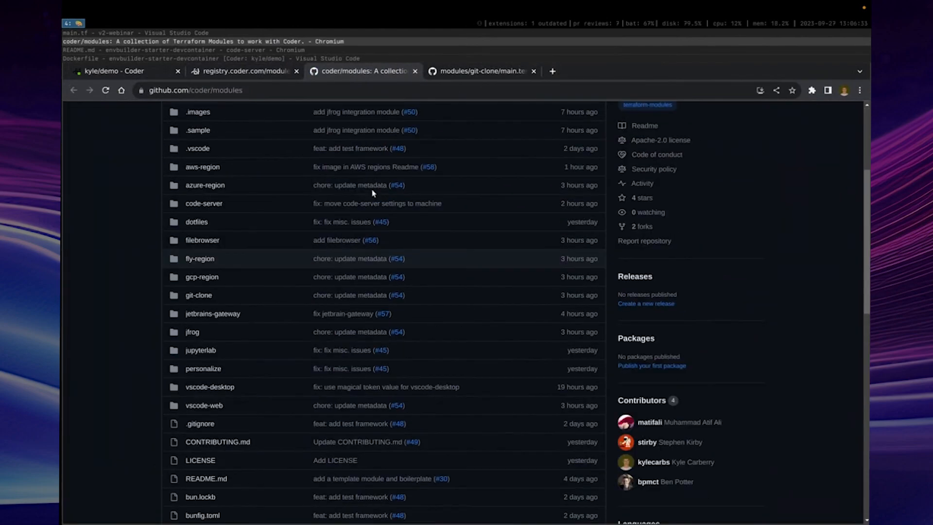
scroll("up", 3)
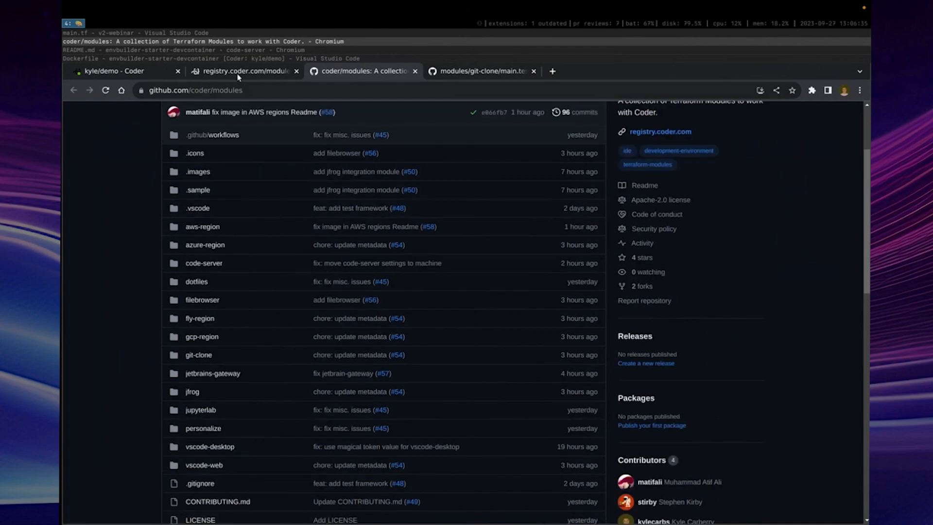
Switch between the registry modules list and the GitHub repo, ending on the registry list.
left_click(244, 70)
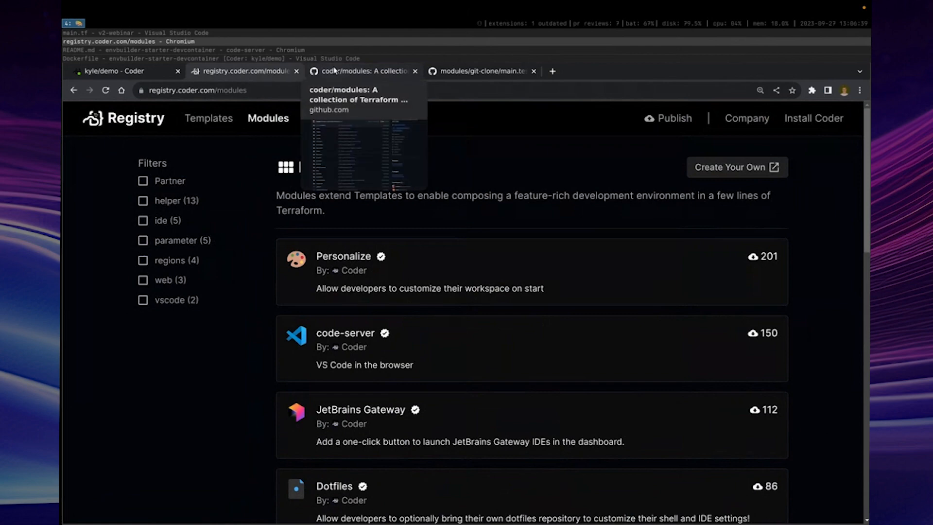
left_click(363, 71)
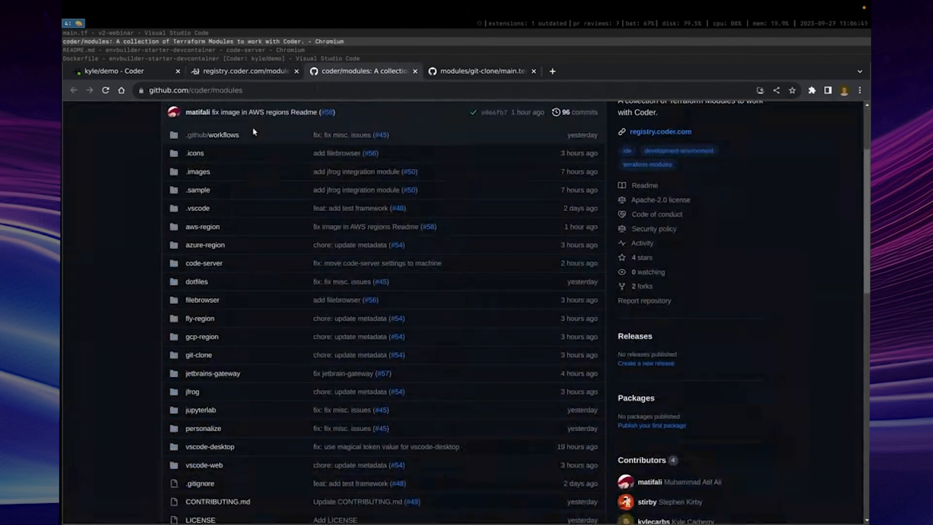
scroll("up", 3)
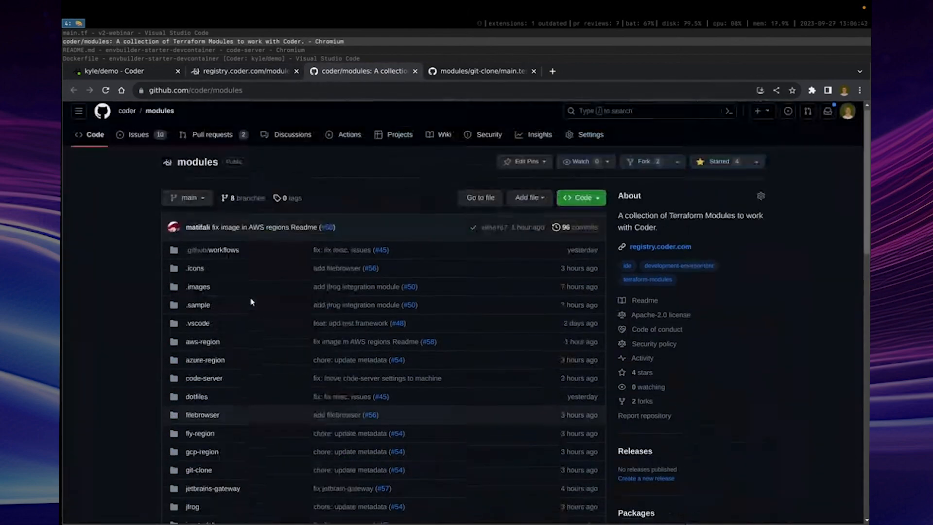
left_click(244, 71)
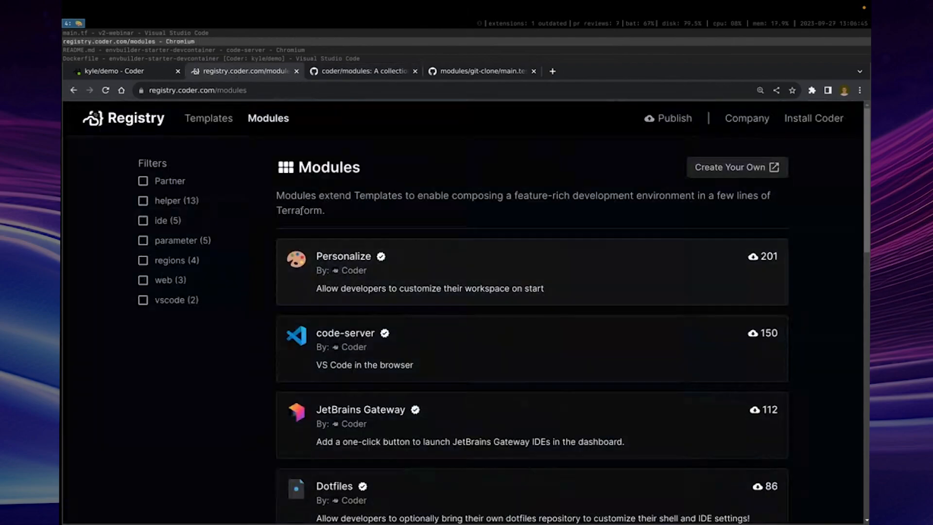